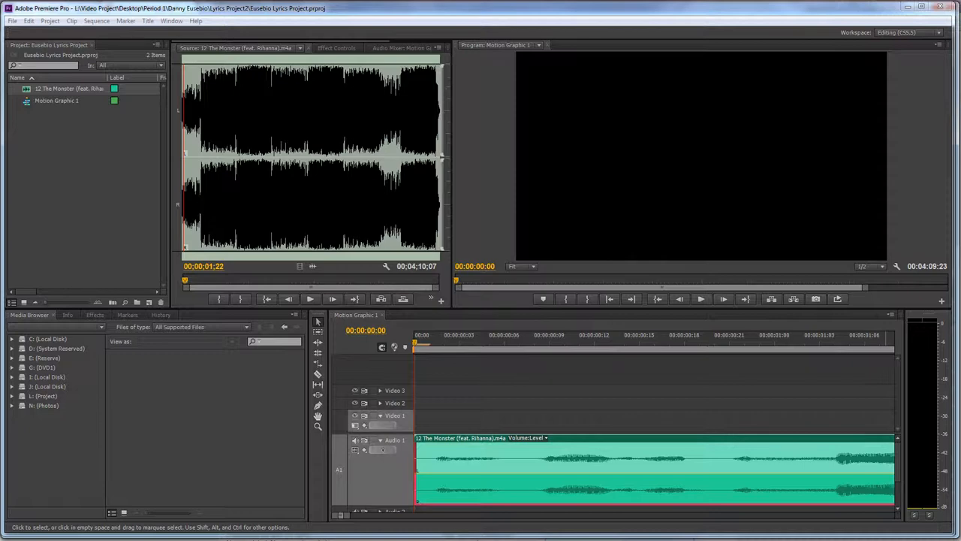
pyautogui.moveTo(766, 252)
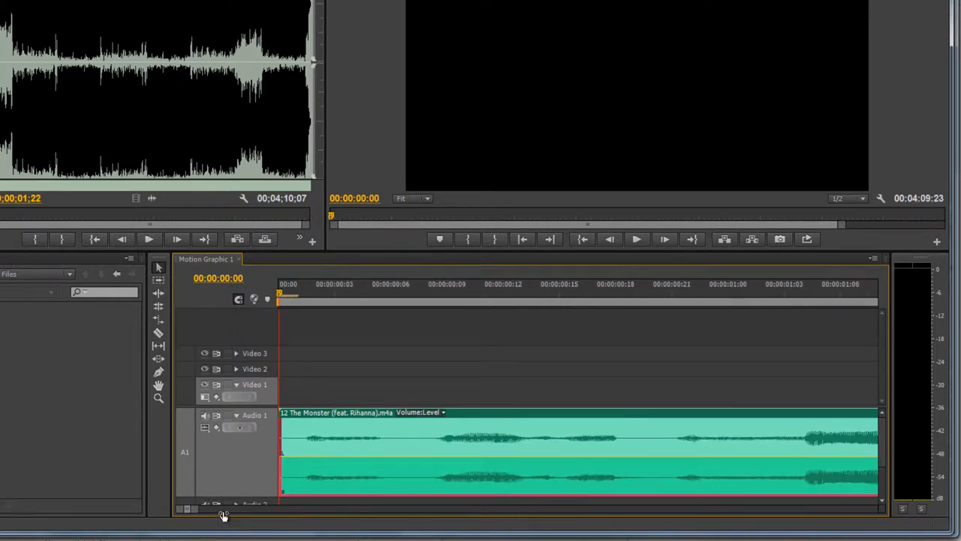
pyautogui.moveTo(194, 529)
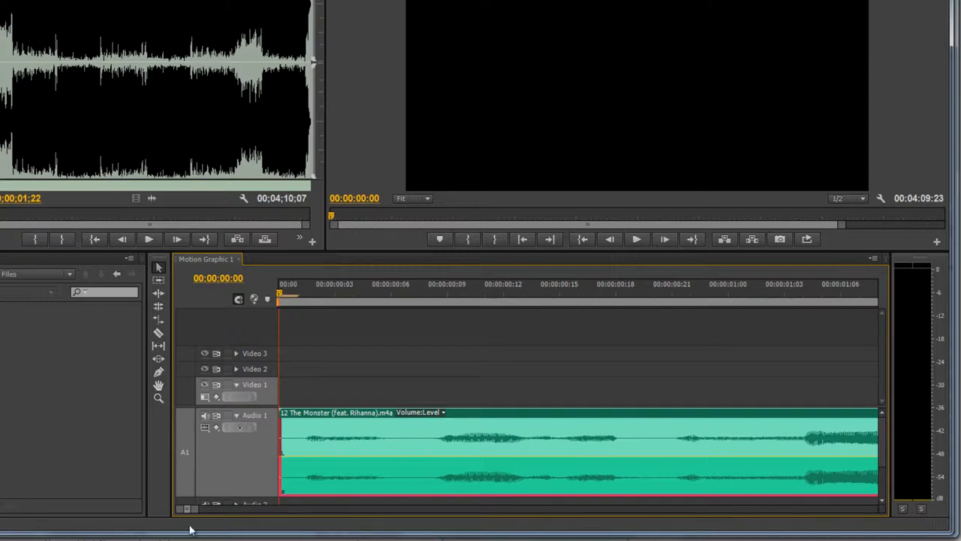
pyautogui.moveTo(248, 314)
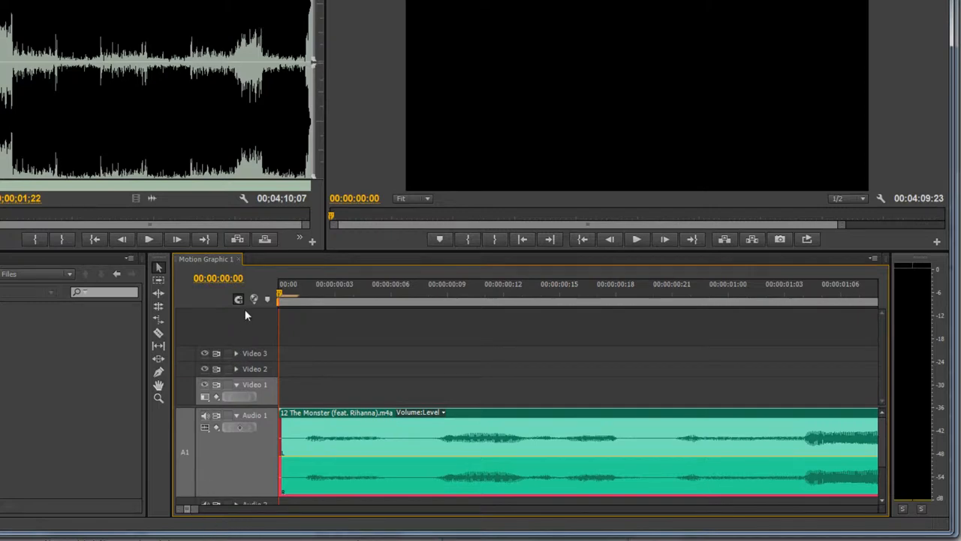
pyautogui.moveTo(322, 307)
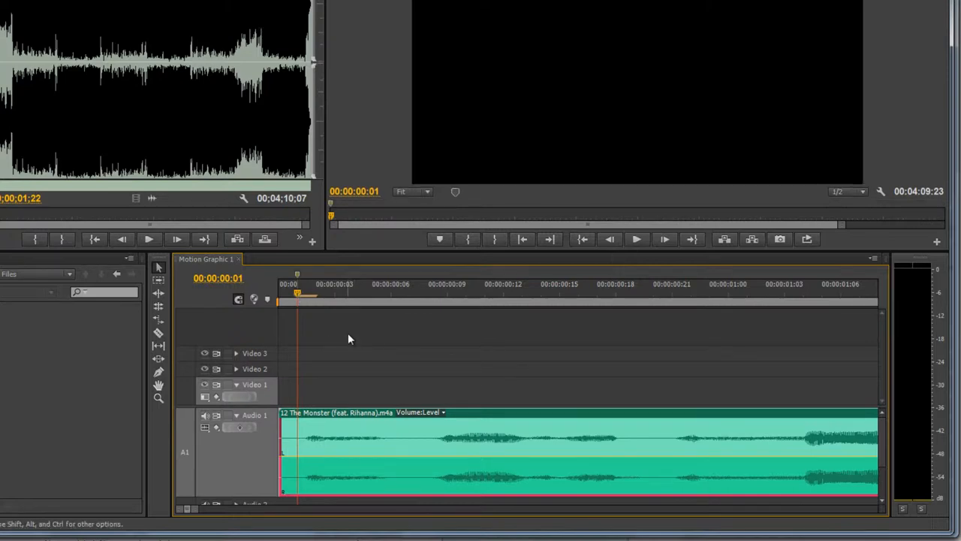
pyautogui.moveTo(294, 301)
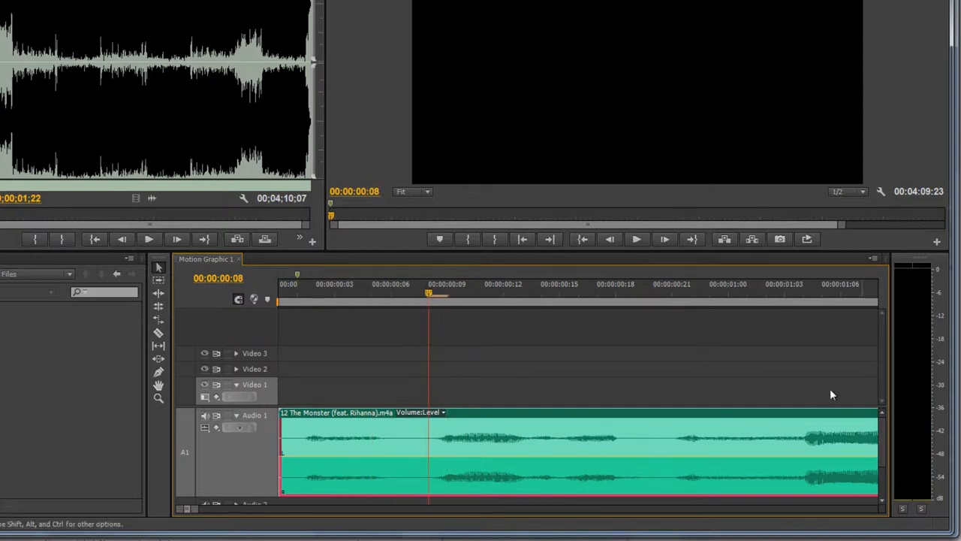
pyautogui.moveTo(266, 405)
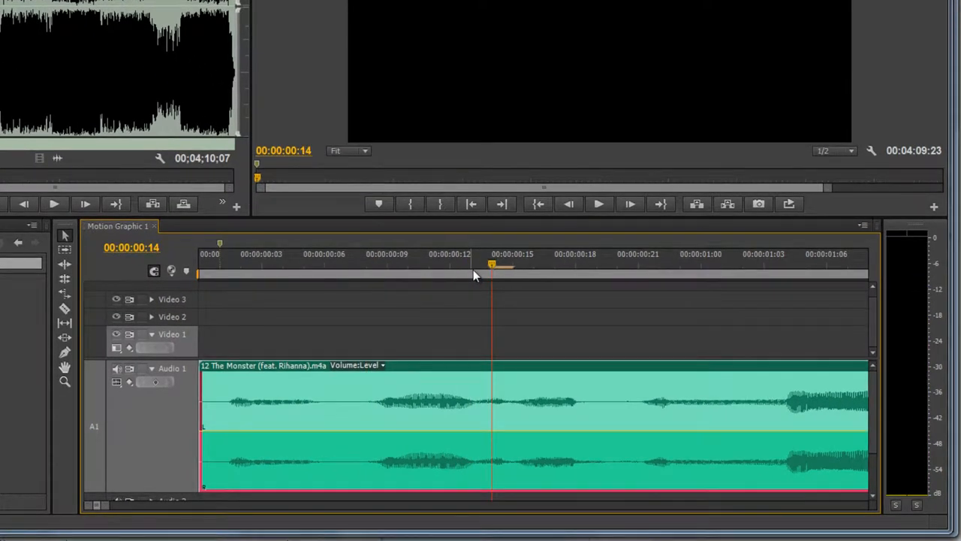
# Add markers on each sung word up to the one-second mark of the song.
pyautogui.click(325, 268)
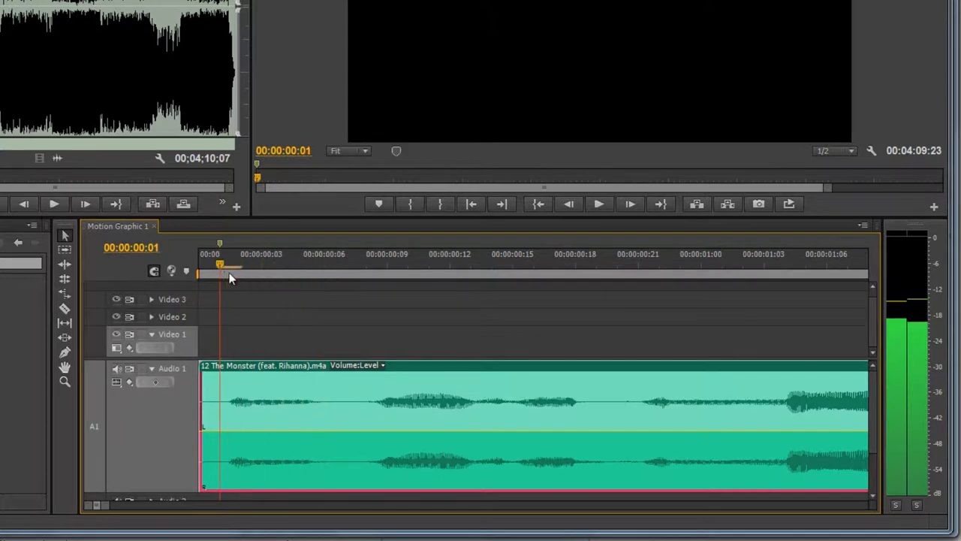
pyautogui.click(378, 268)
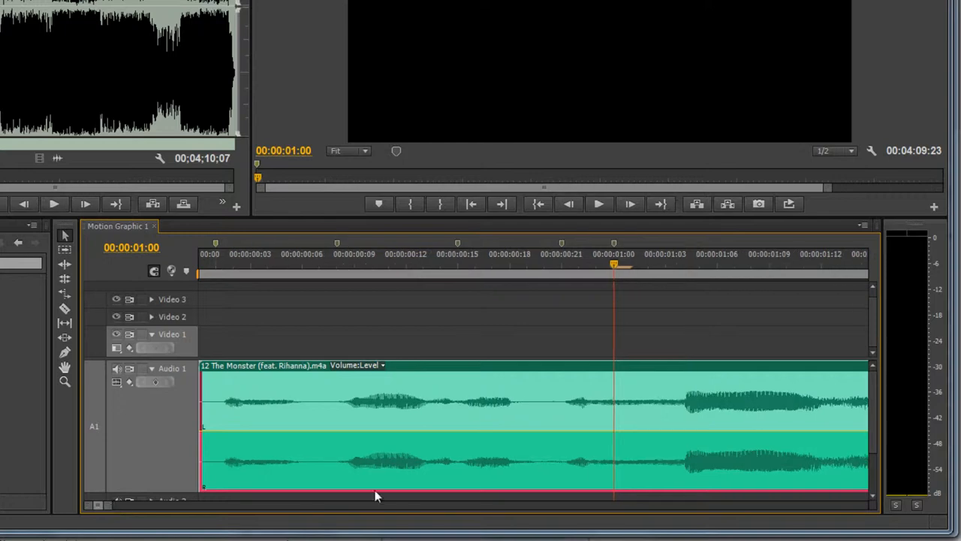
pyautogui.moveTo(615, 264)
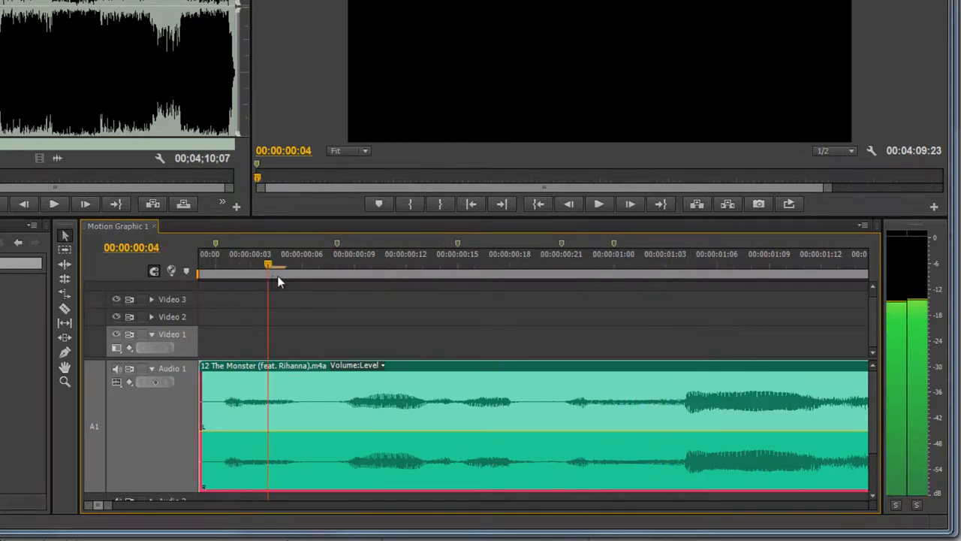
pyautogui.click(493, 264)
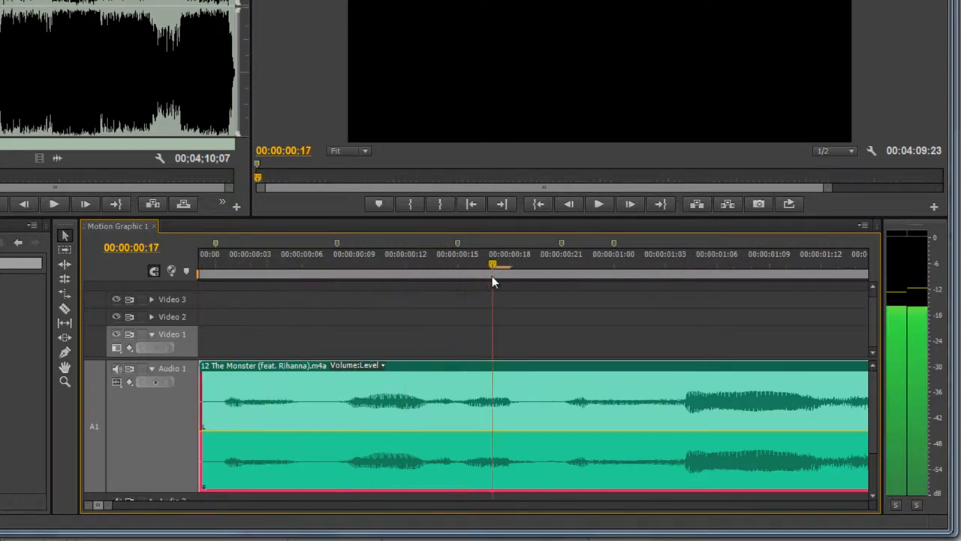
pyautogui.click(631, 268)
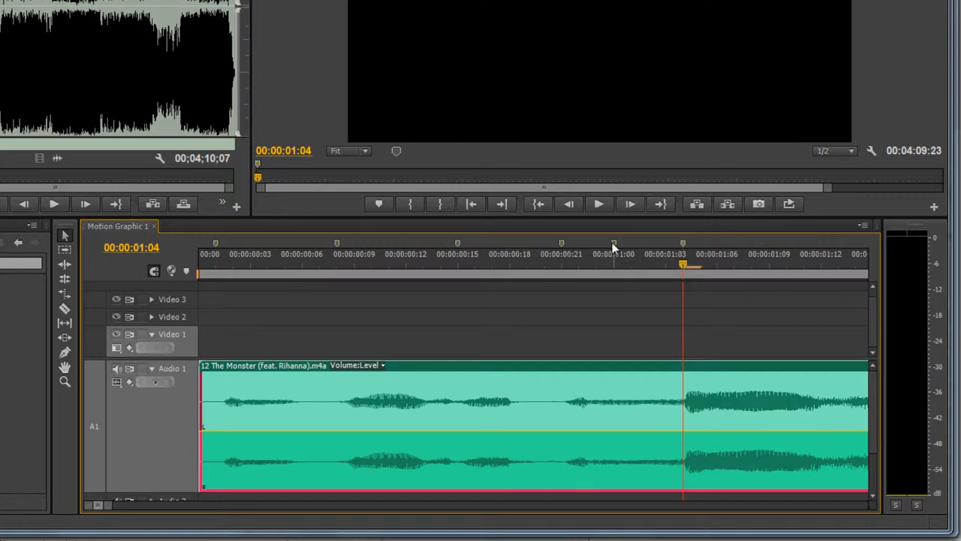
pyautogui.click(613, 252)
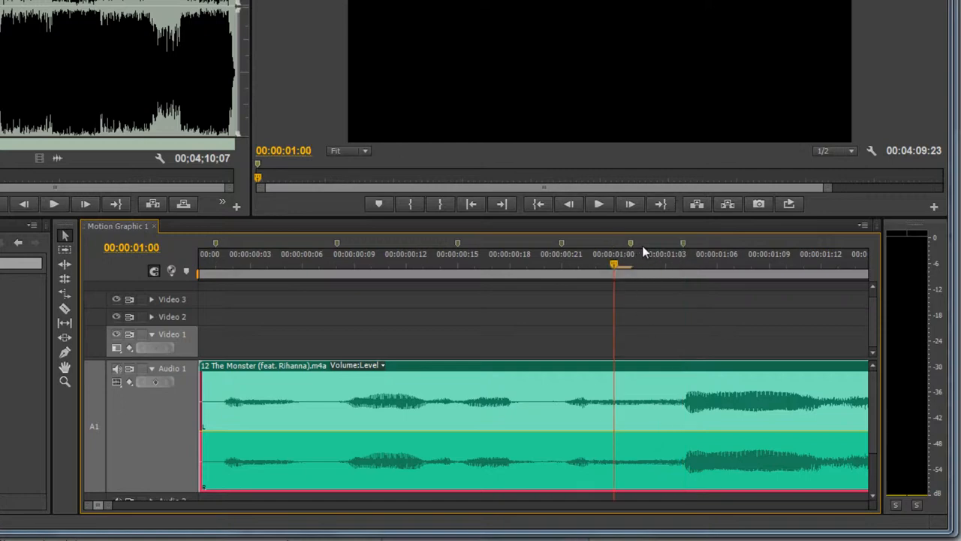
pyautogui.moveTo(638, 247)
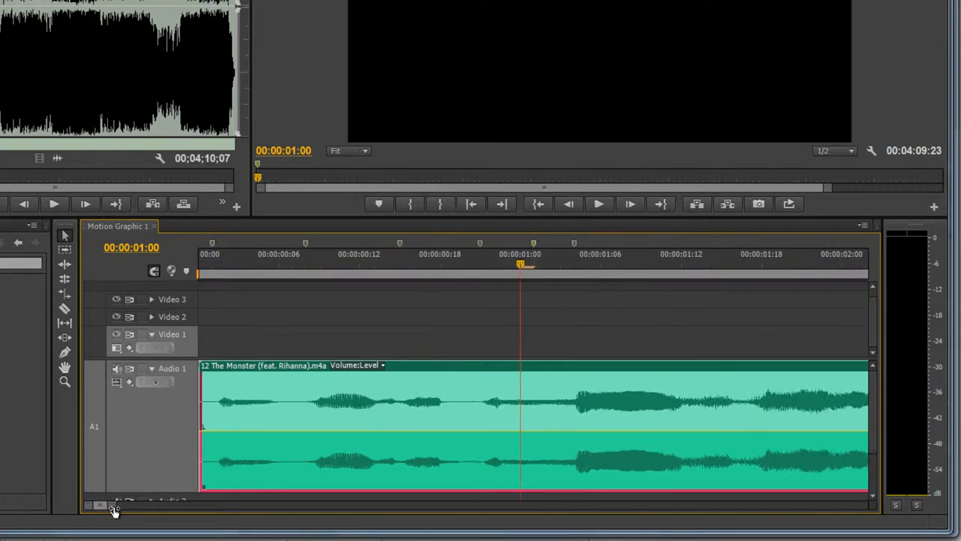
# Zoom out and mark the lyric words sung through about the song's first three seconds.
pyautogui.click(573, 269)
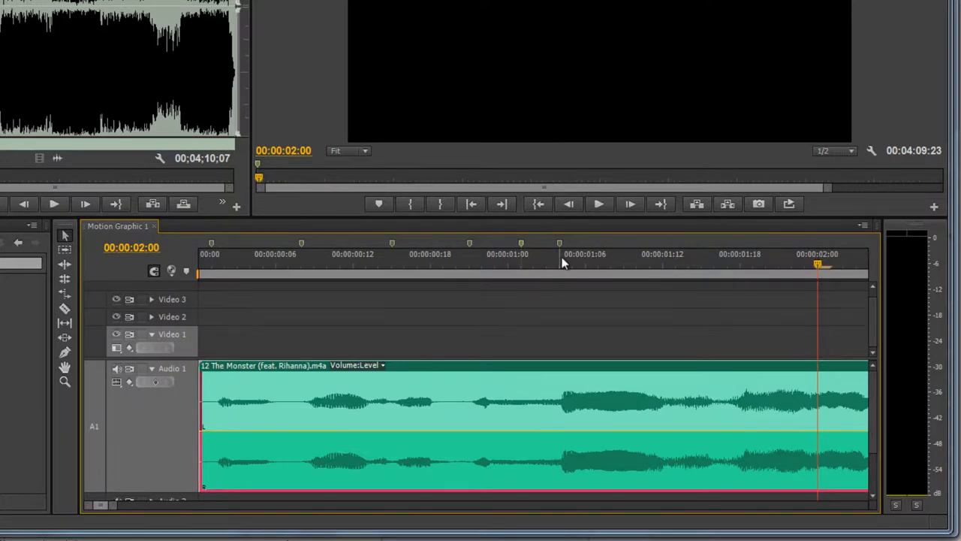
pyautogui.click(558, 263)
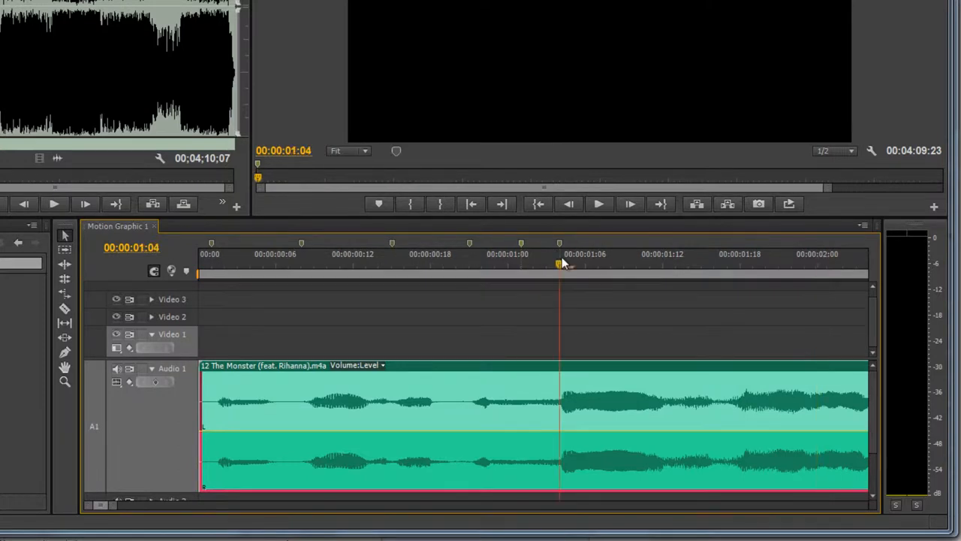
pyautogui.moveTo(562, 268)
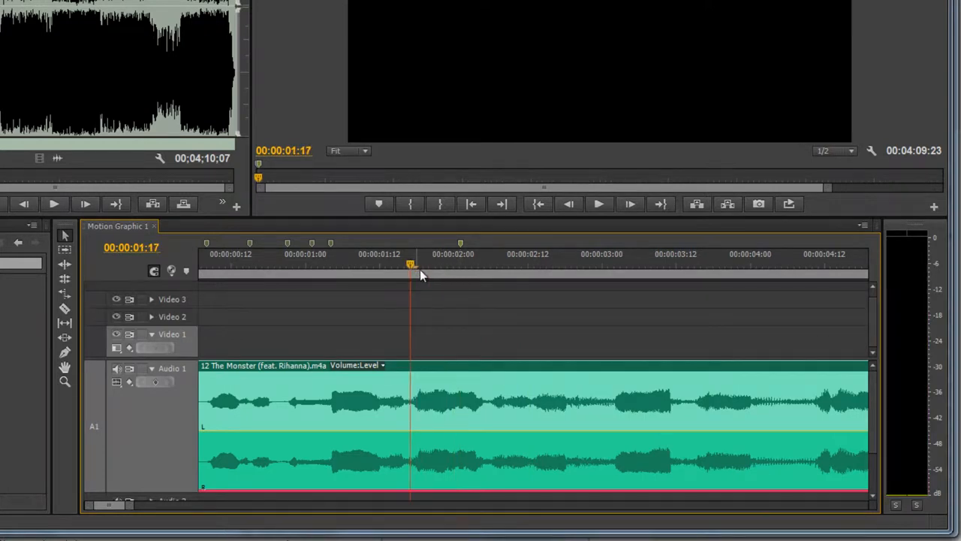
pyautogui.click(487, 267)
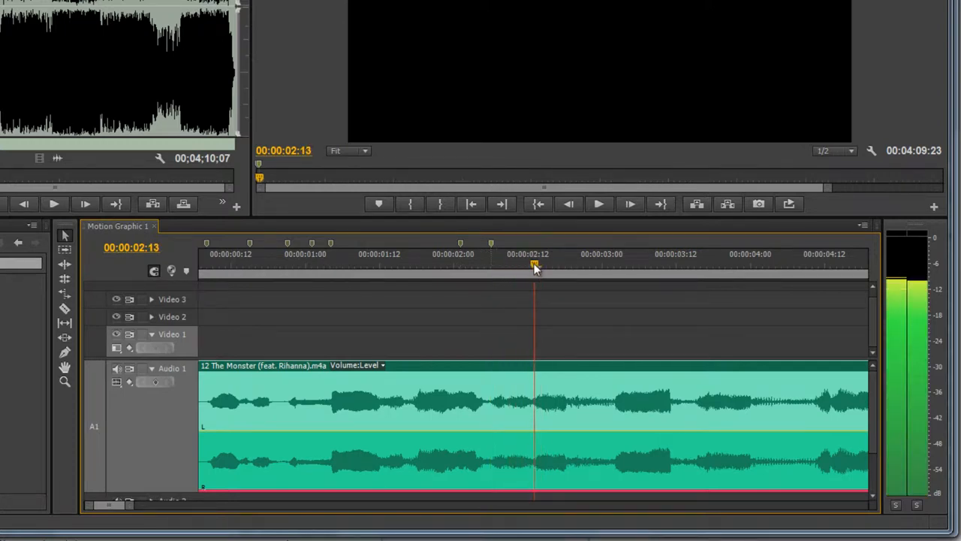
pyautogui.moveTo(535, 267); pyautogui.dragTo(595, 267)
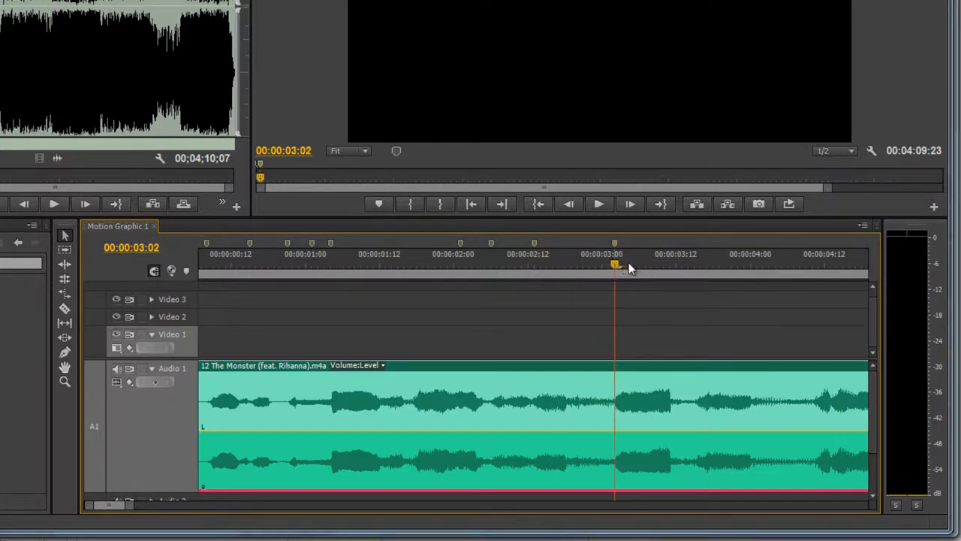
pyautogui.click(694, 267)
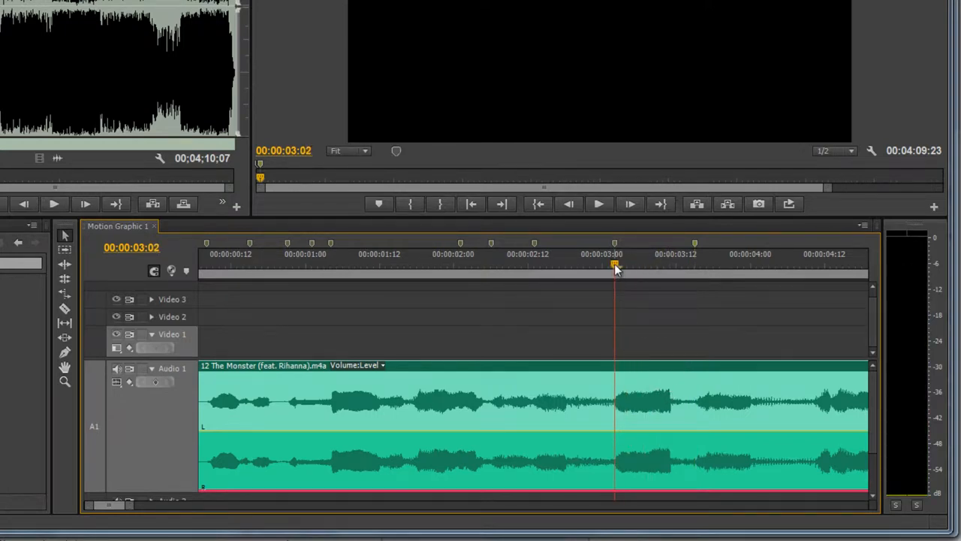
pyautogui.moveTo(637, 256)
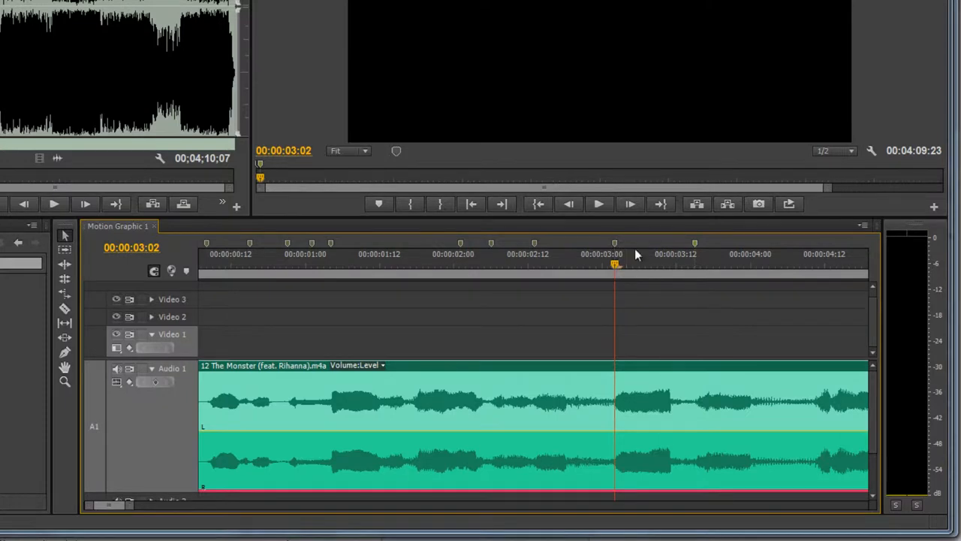
pyautogui.moveTo(331, 280)
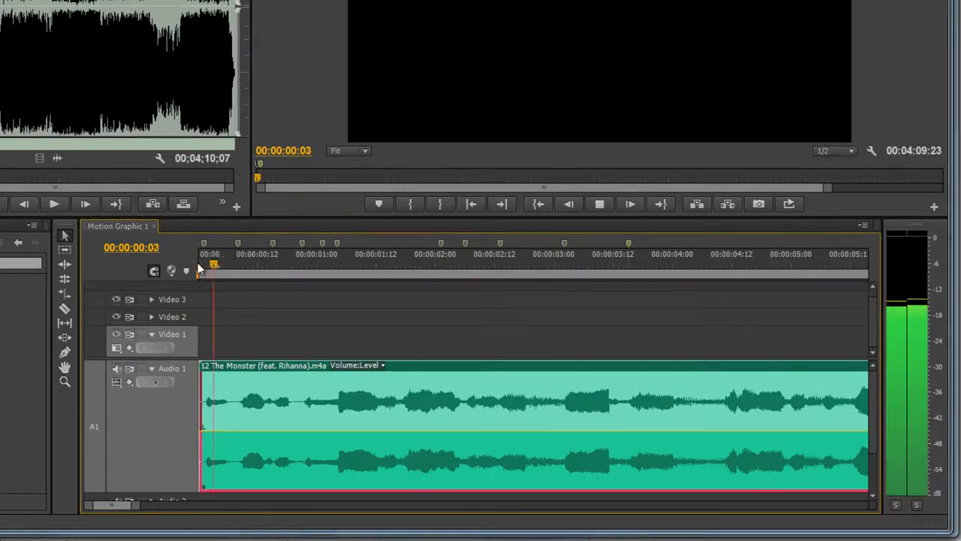
pyautogui.click(445, 254)
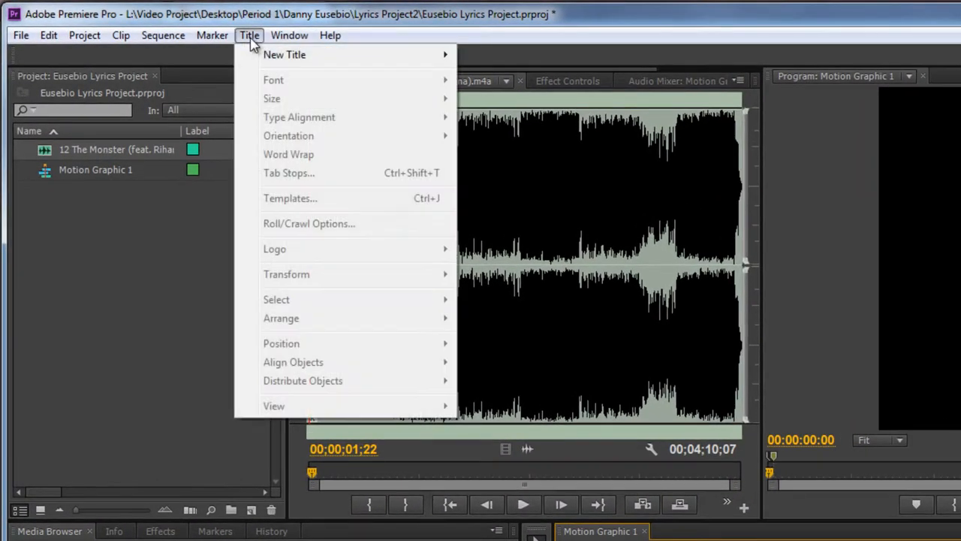
# Create a new Default Still title named I'M.
pyautogui.click(284, 54)
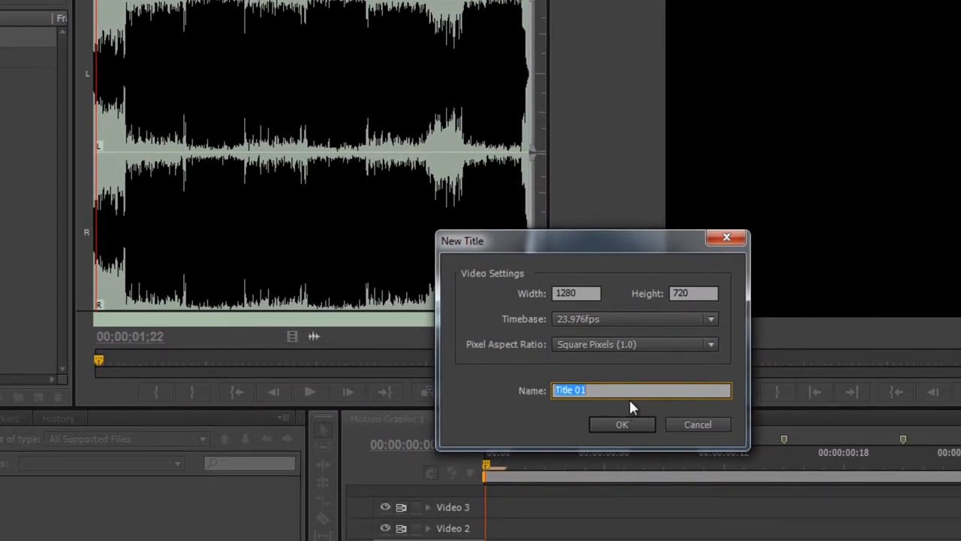
pyautogui.moveTo(430, 394)
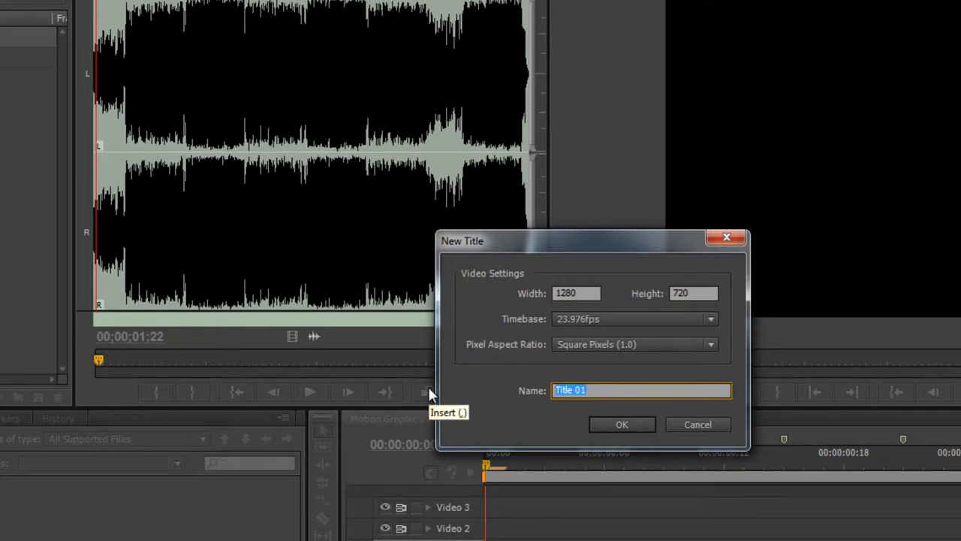
pyautogui.press('Delete')
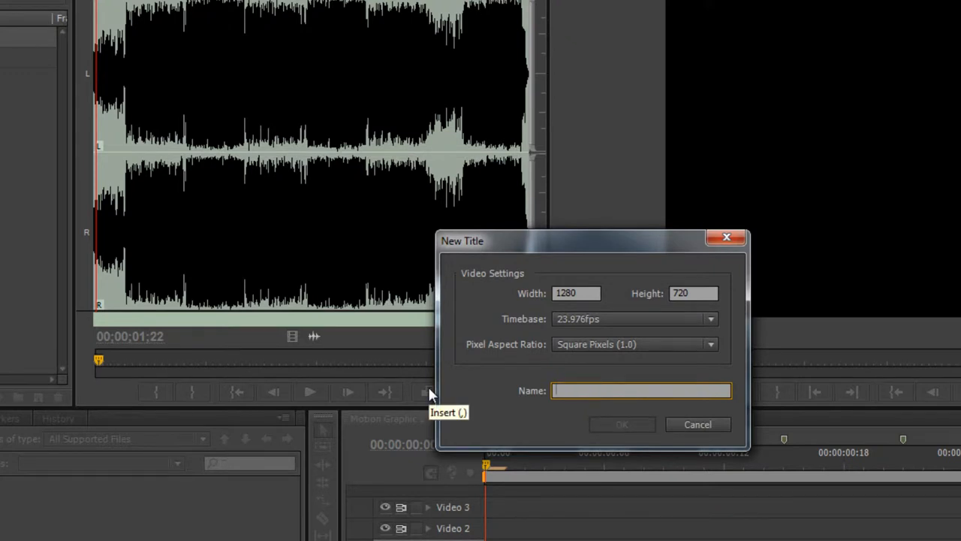
pyautogui.write("I'M")
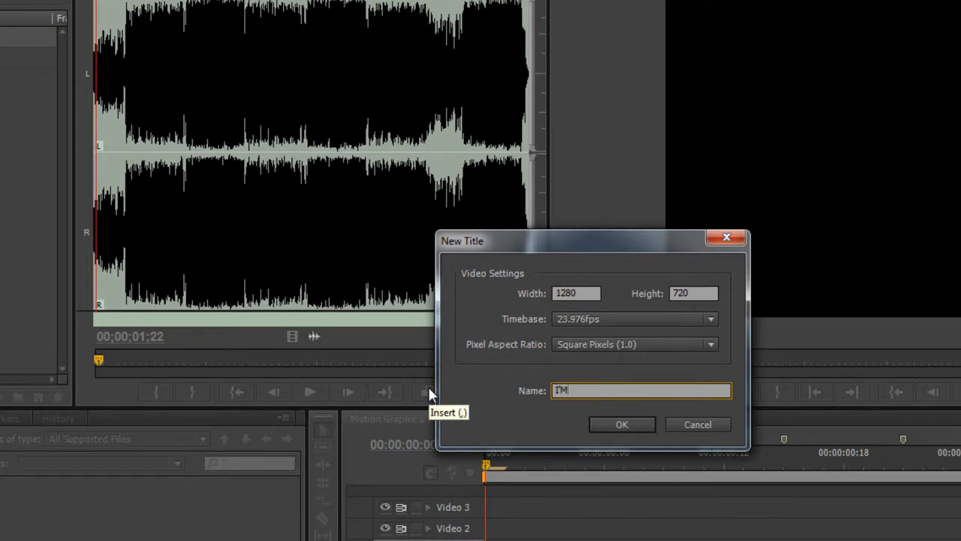
pyautogui.click(622, 424)
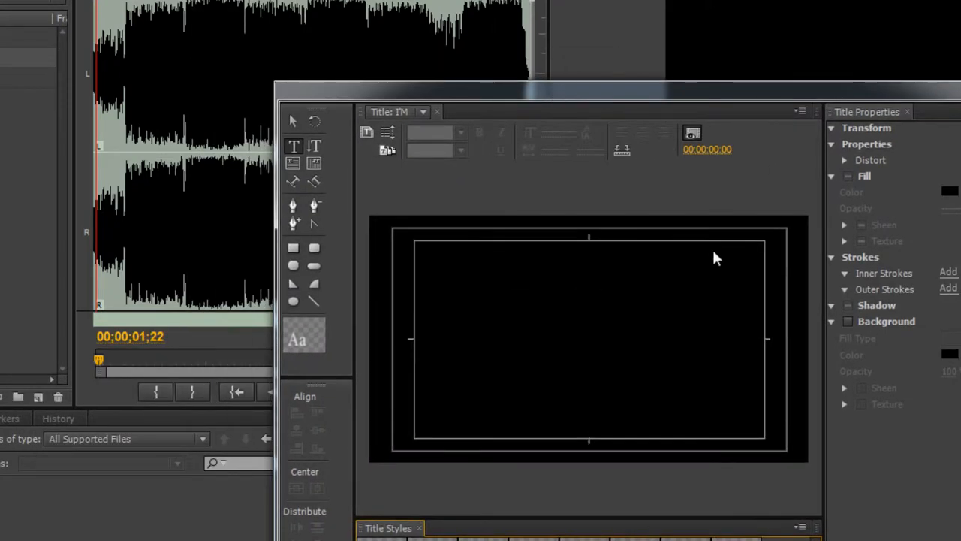
pyautogui.moveTo(550, 102)
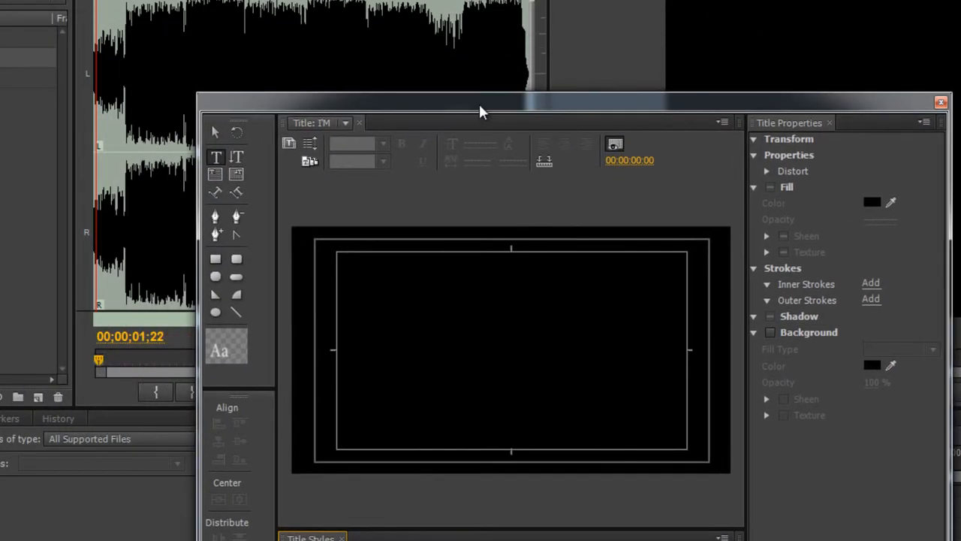
pyautogui.moveTo(739, 121)
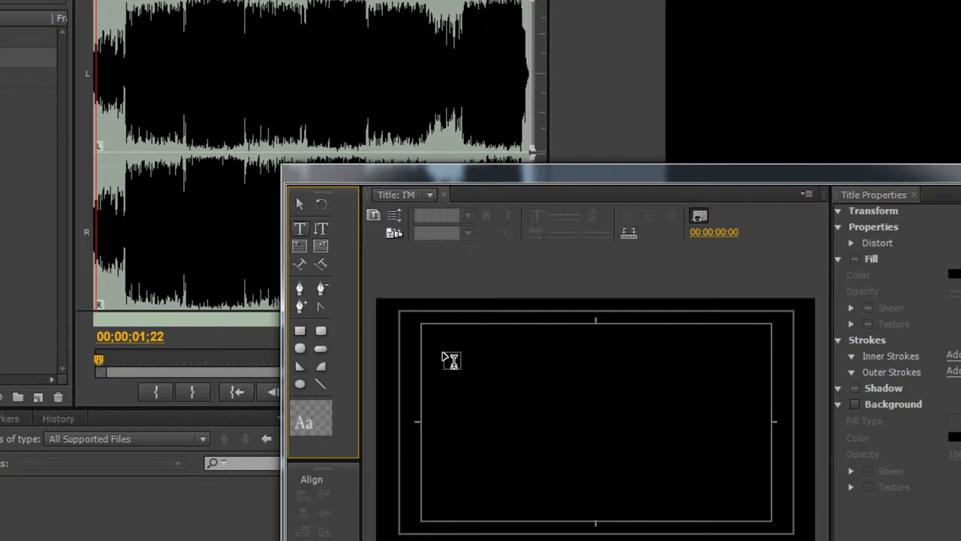
# Type I'M in white Impact near the title's top-left and adjust its size.
pyautogui.click(448, 359)
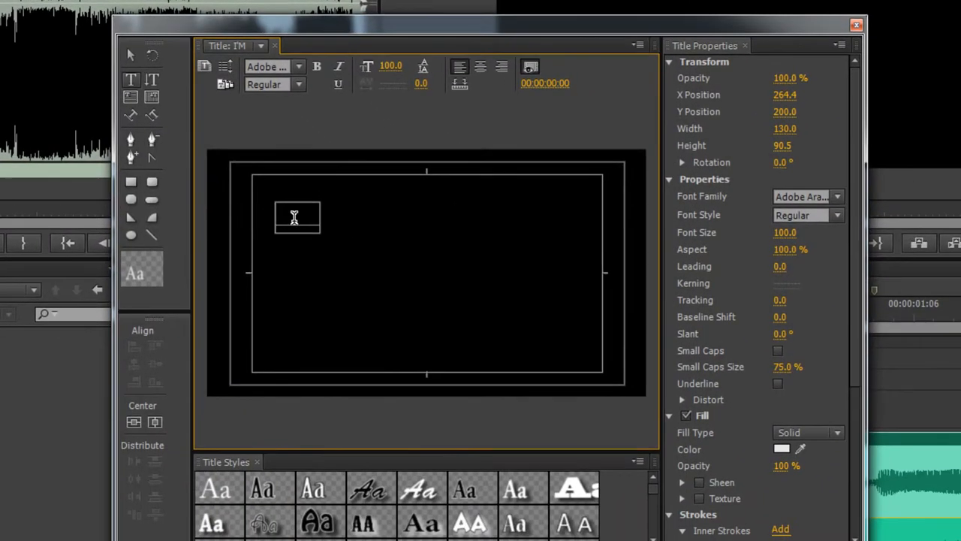
pyautogui.write("I'M")
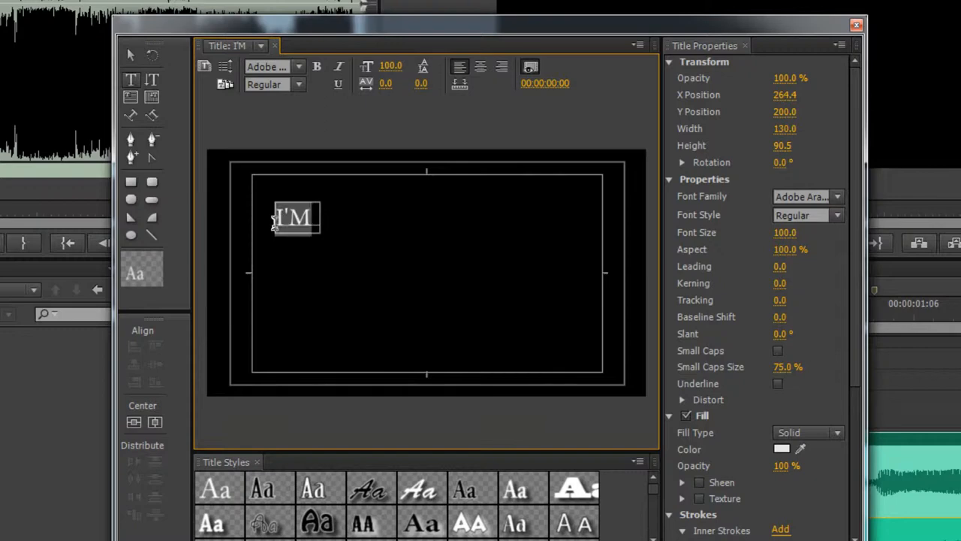
pyautogui.moveTo(282, 136)
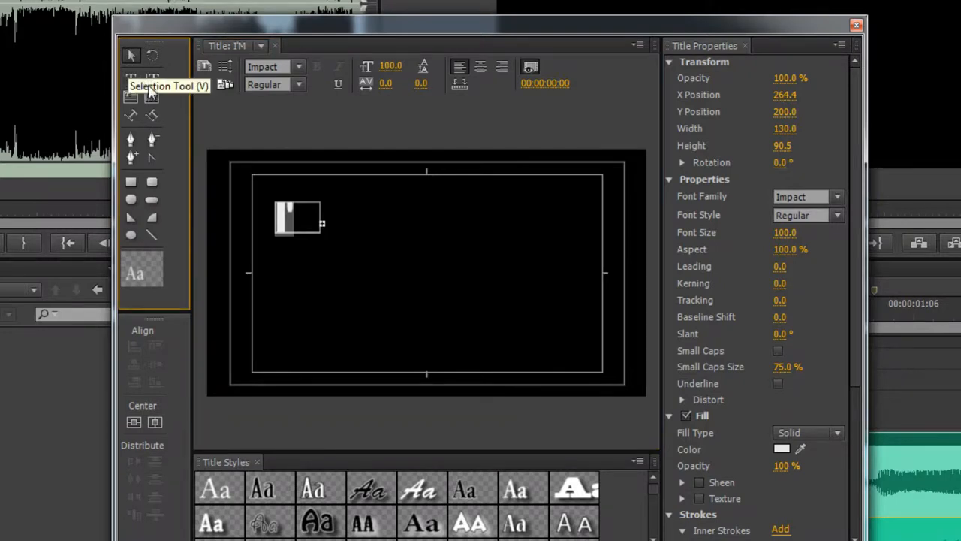
pyautogui.write("I'M")
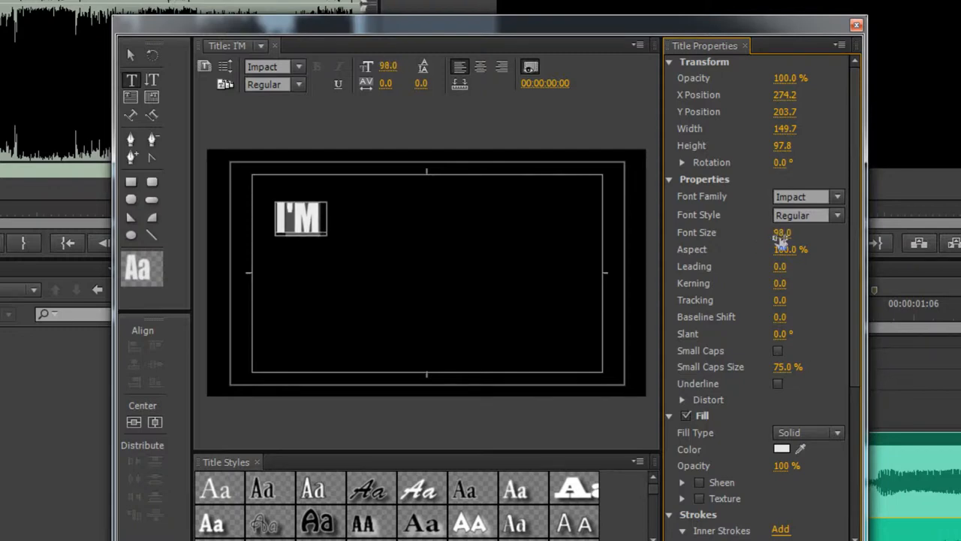
pyautogui.click(780, 232)
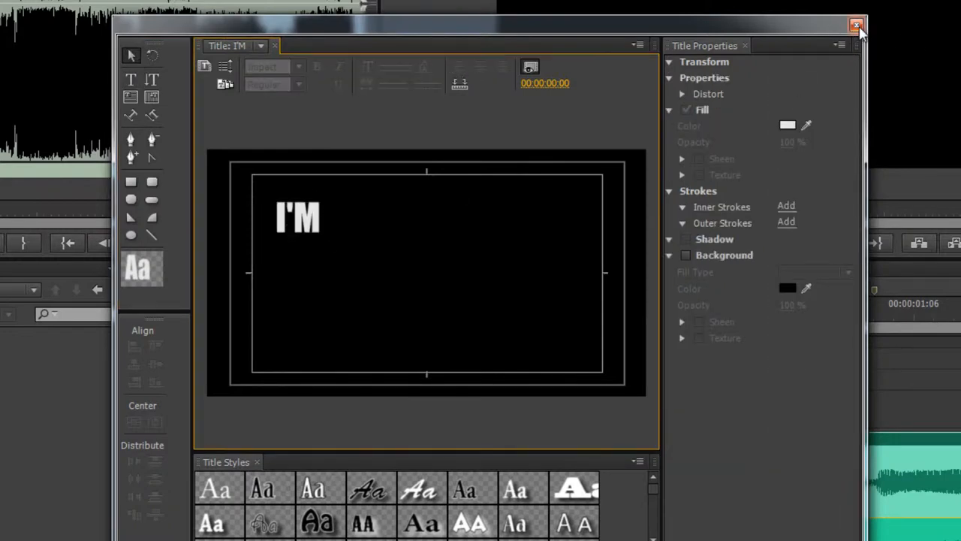
# Close the I'M title and cue the sequence to about 00:00:00:08.
pyautogui.click(855, 21)
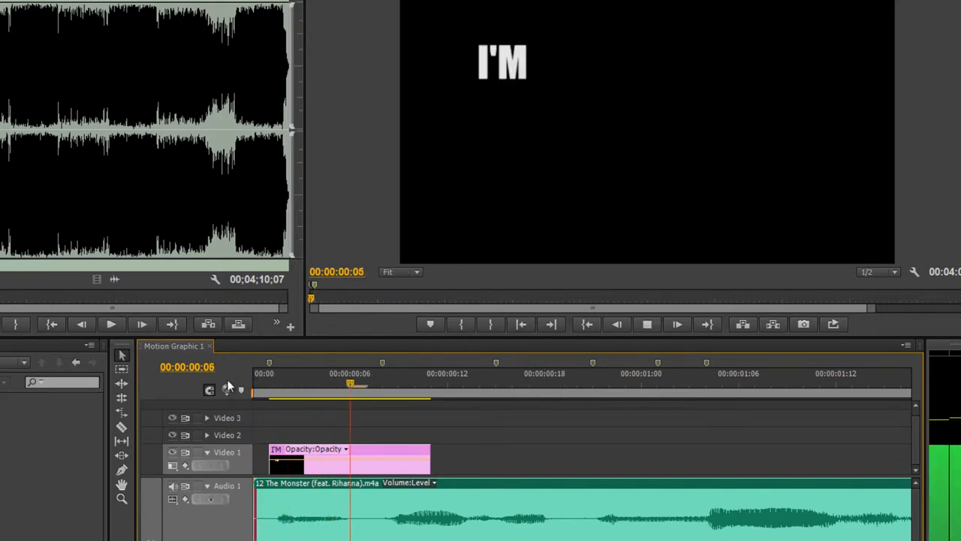
pyautogui.click(640, 373)
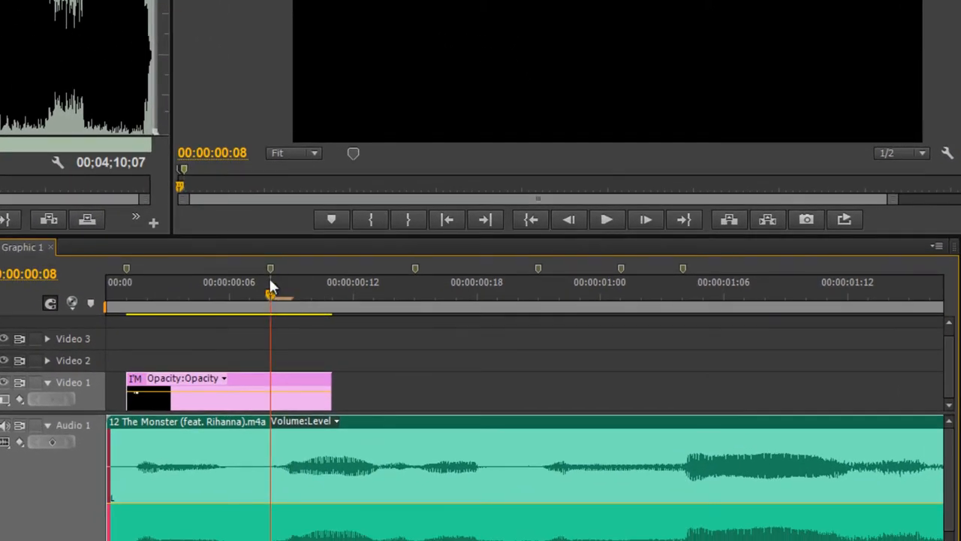
pyautogui.moveTo(276, 302)
pyautogui.write('FRIE')
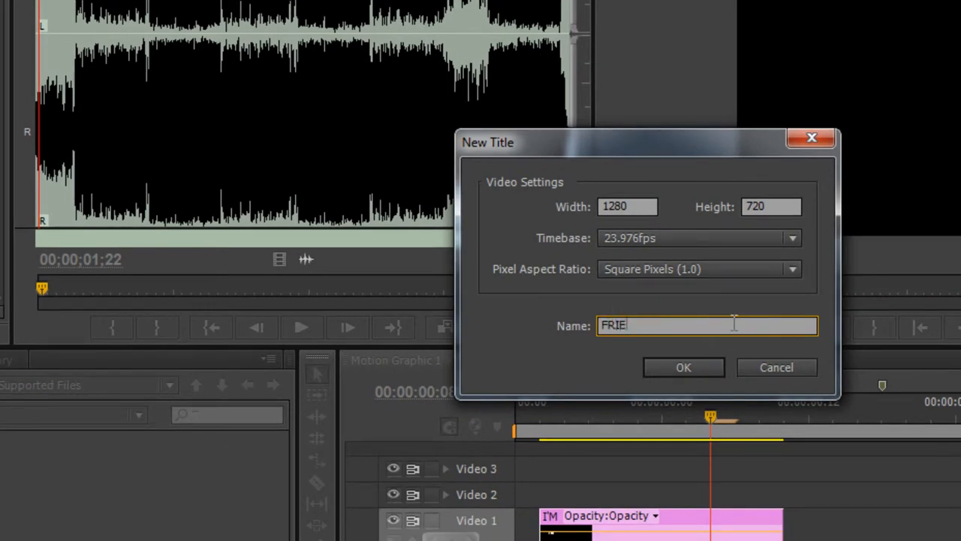
# Name the new still title beginning FRIE in the New Title dialog.
pyautogui.click(684, 366)
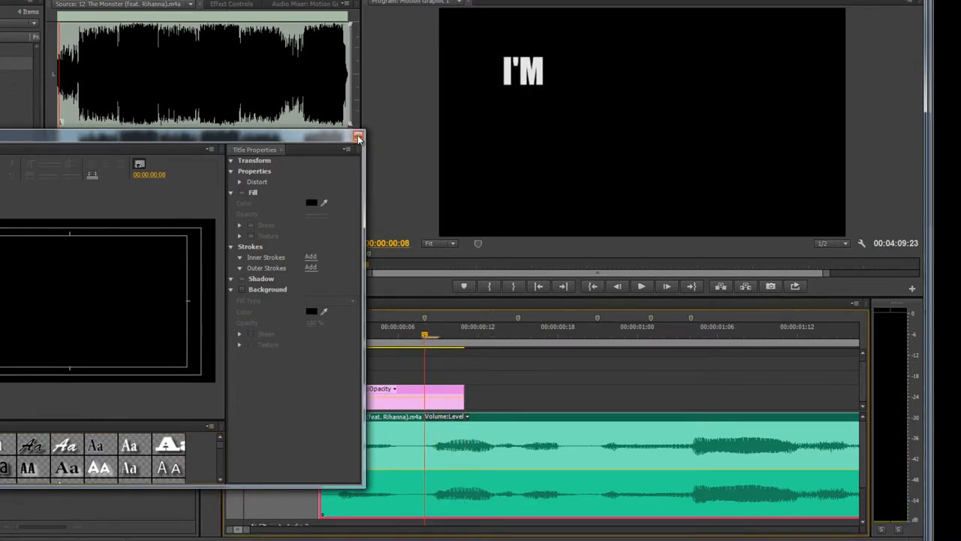
# Close the empty title so the I'M clip can be lengthened to about 00:00:01:04.
pyautogui.click(358, 135)
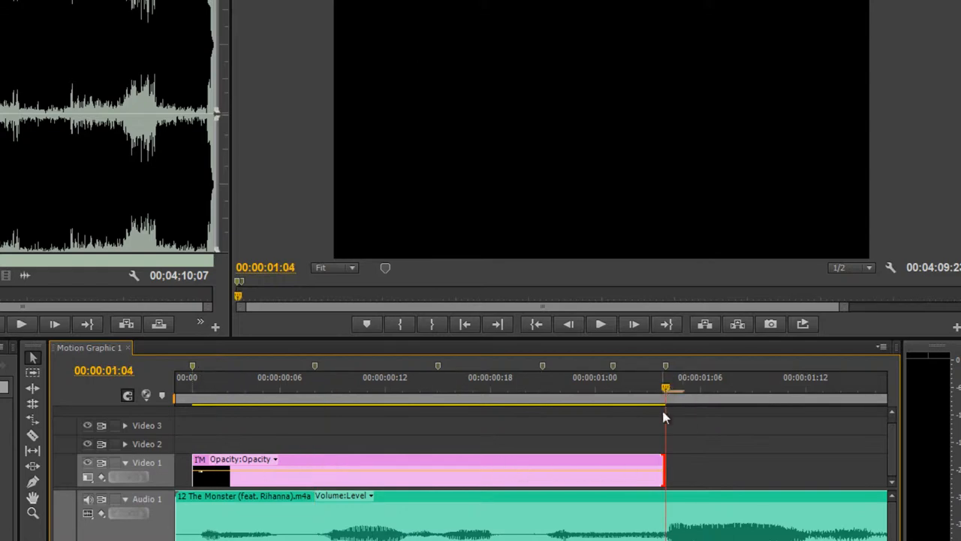
pyautogui.moveTo(412, 488)
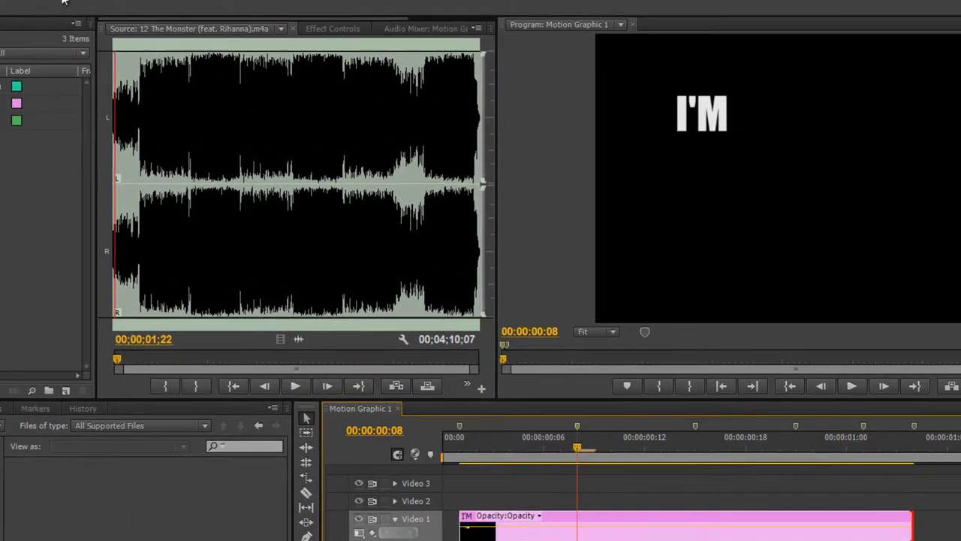
# Create a still title named FRIENDS and type FRIENDS in a text box right of I'M.
pyautogui.click(205, 28)
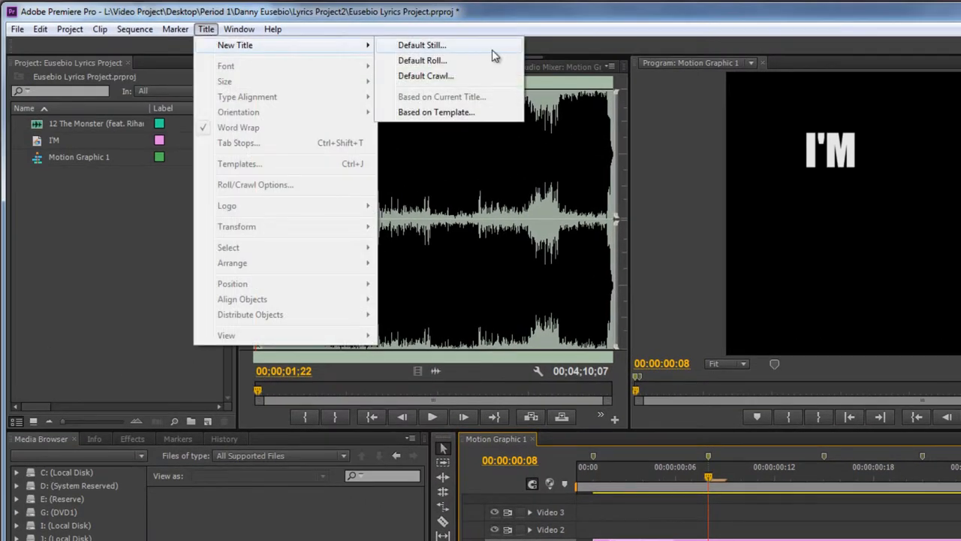
pyautogui.click(417, 45)
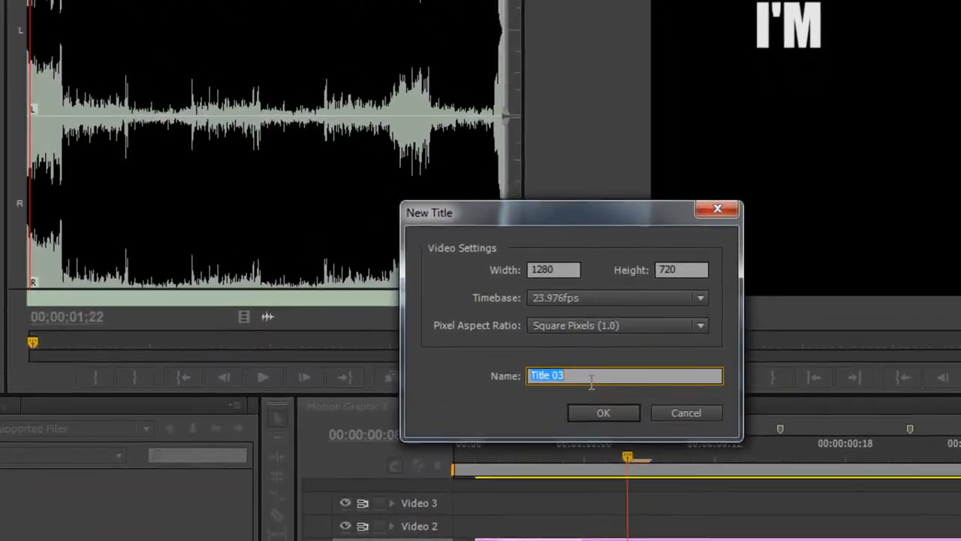
pyautogui.click(604, 412)
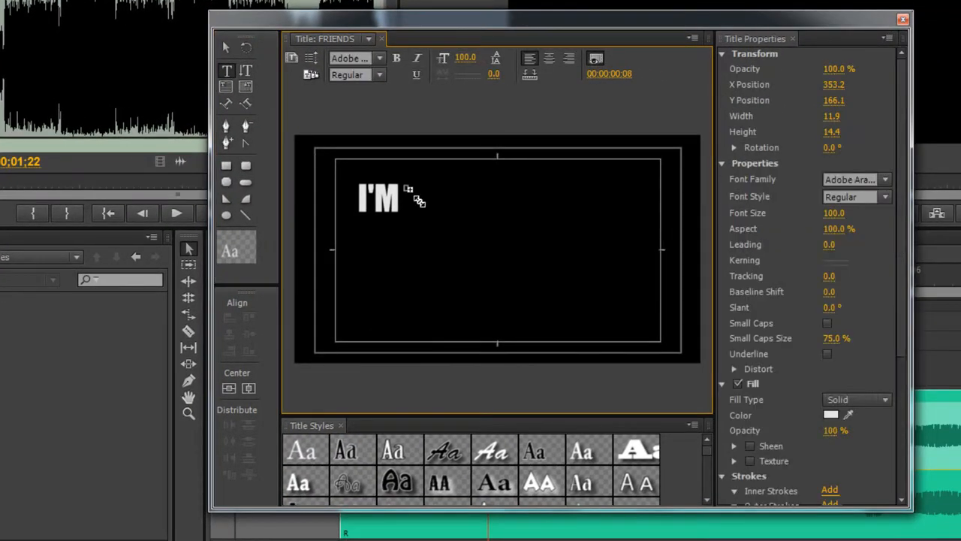
pyautogui.moveTo(409, 188); pyautogui.dragTo(543, 239)
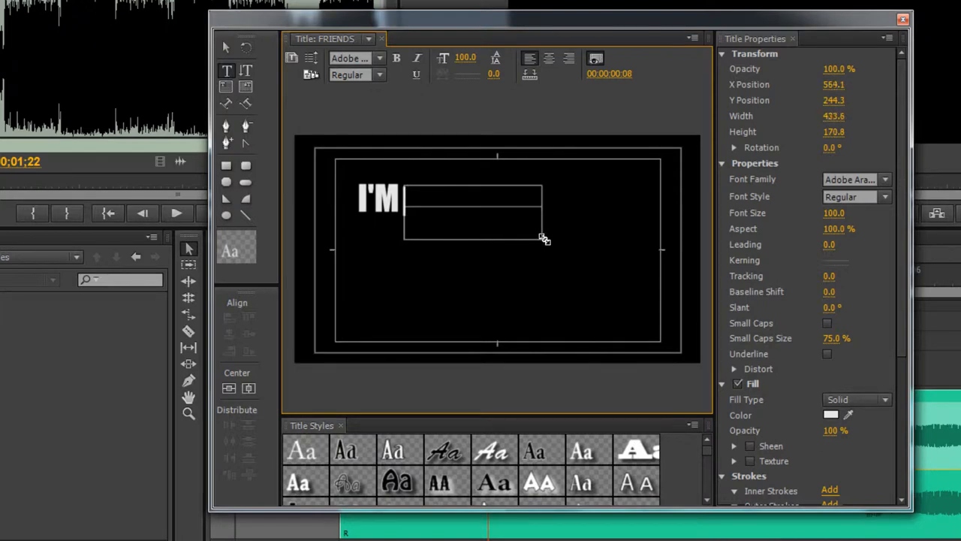
pyautogui.moveTo(541, 241); pyautogui.dragTo(563, 237)
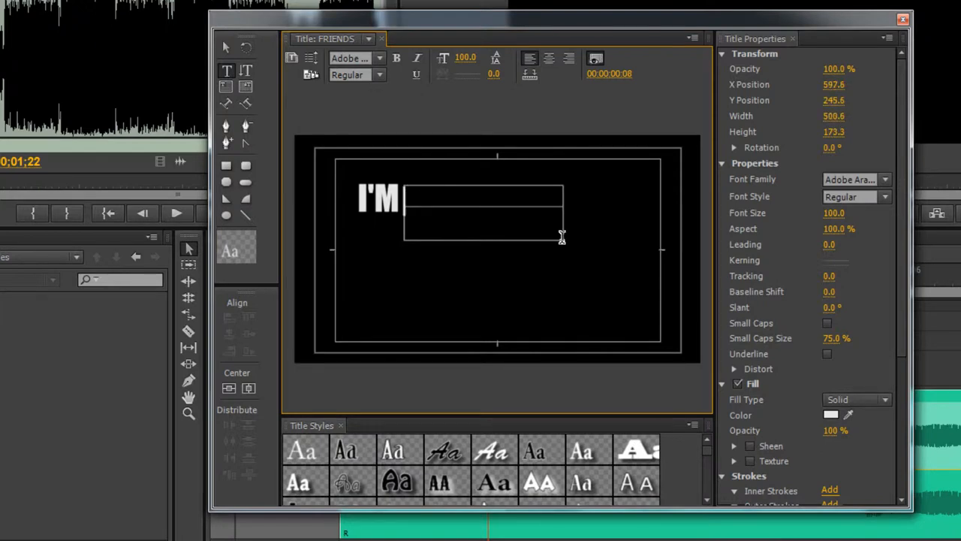
pyautogui.write('FRIENDS')
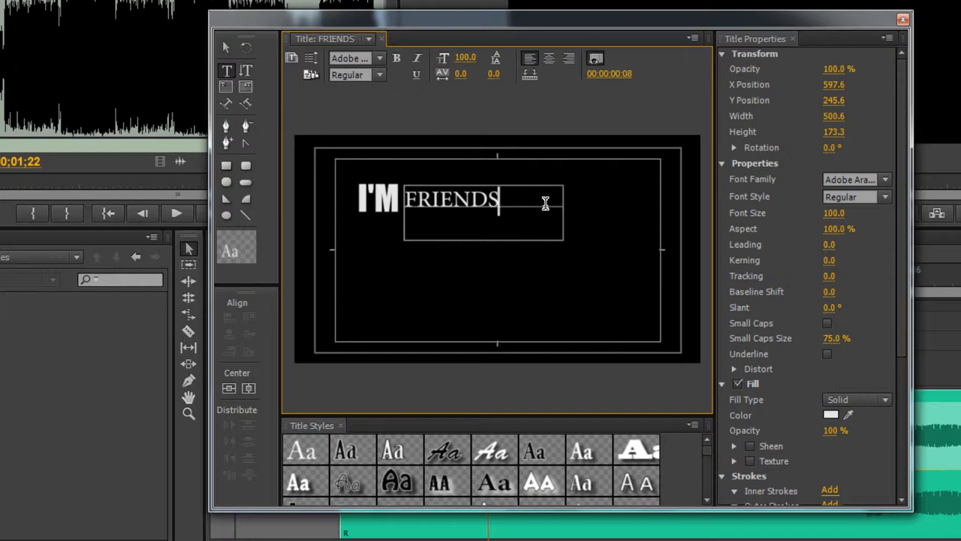
# Set FRIENDS in Impact and enlarge its text box to match I'M.
pyautogui.doubleClick(451, 198)
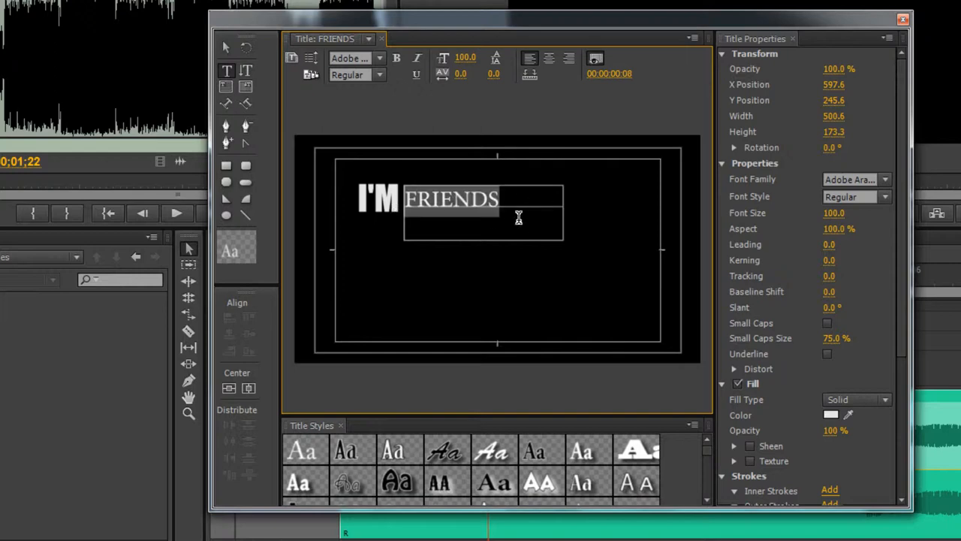
pyautogui.click(354, 58)
pyautogui.write('Impact')
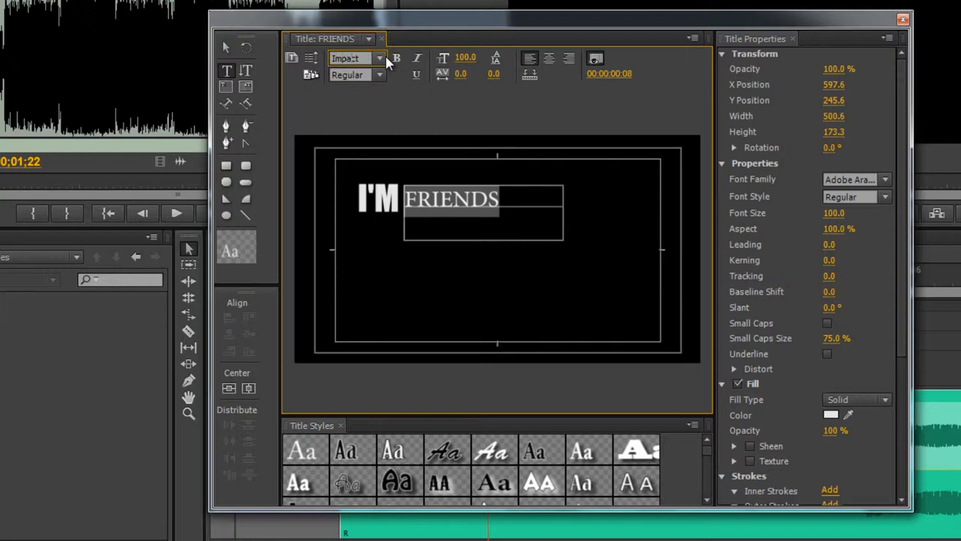
pyautogui.click(354, 59)
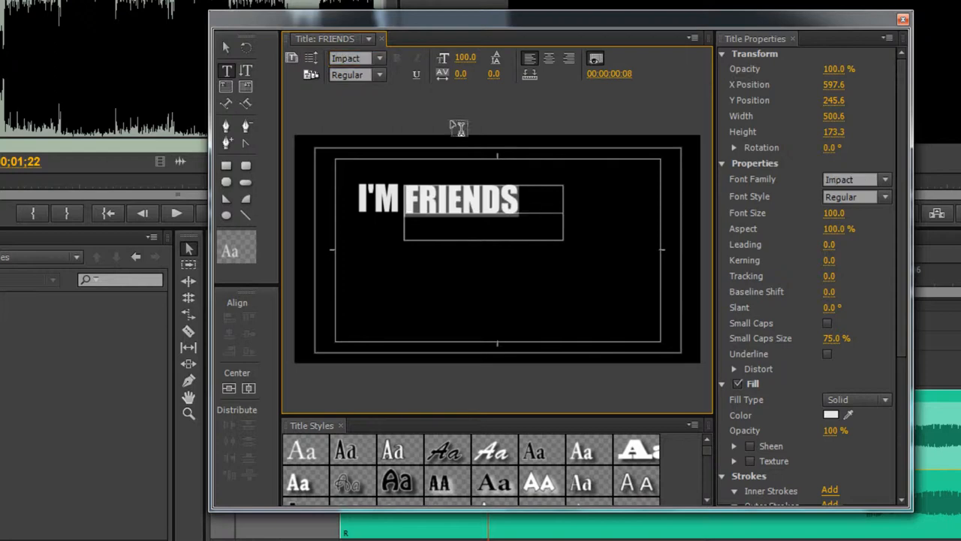
pyautogui.moveTo(411, 174)
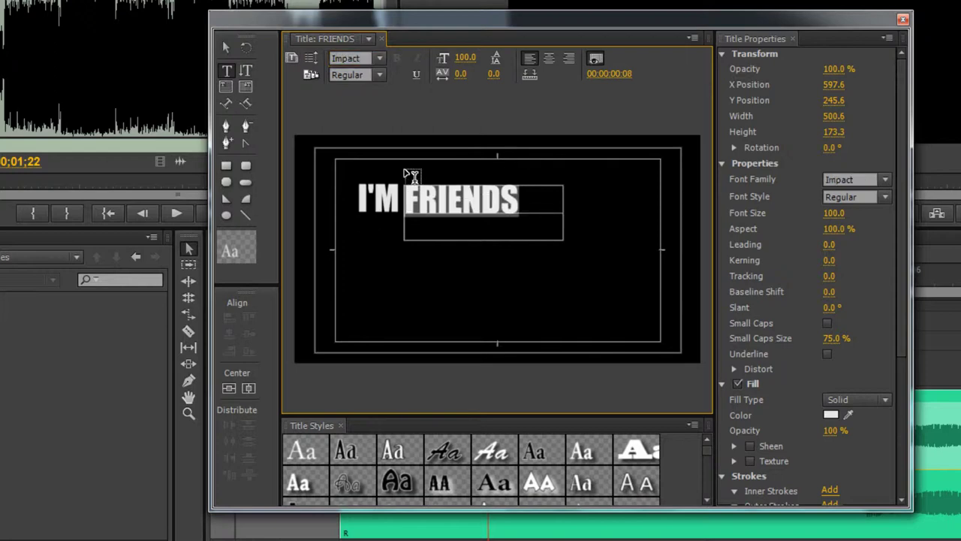
pyautogui.moveTo(227, 46)
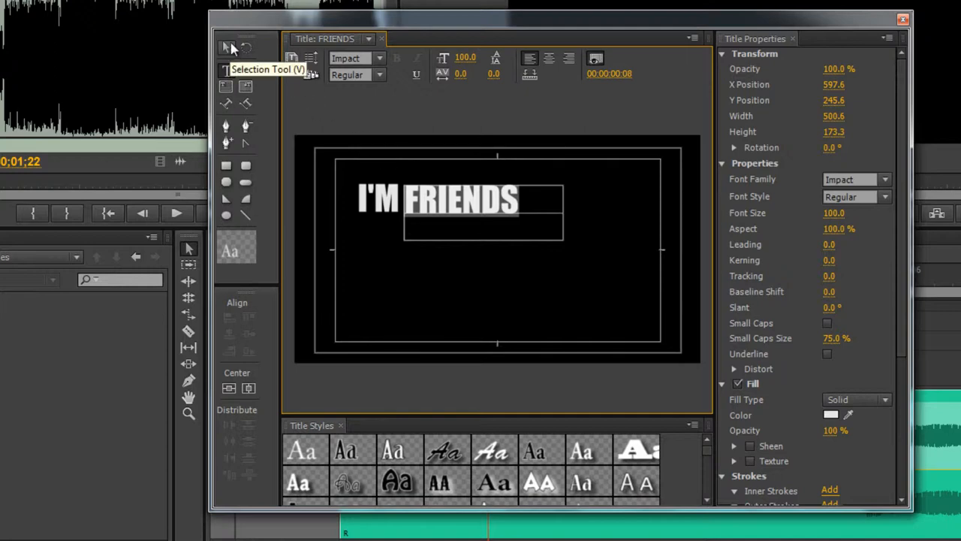
pyautogui.moveTo(232, 51)
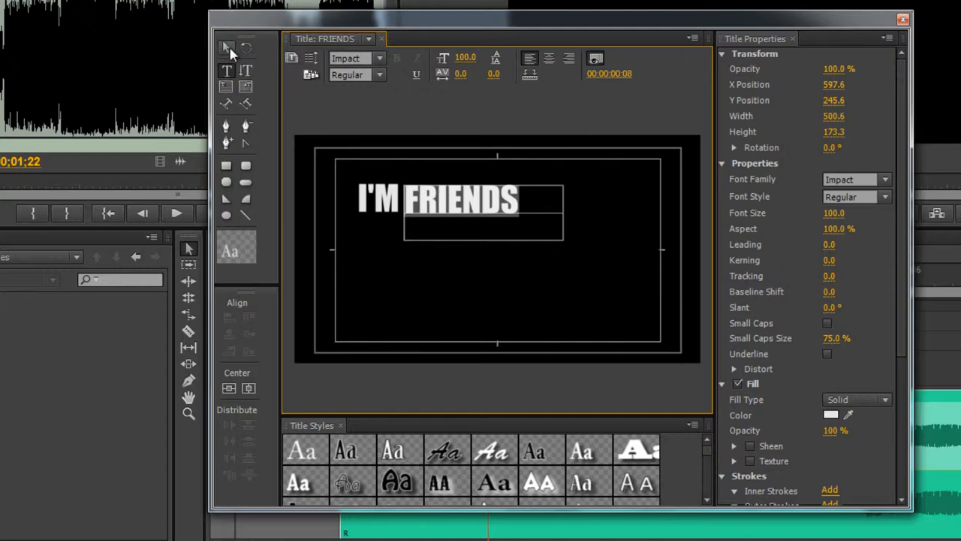
pyautogui.click(229, 48)
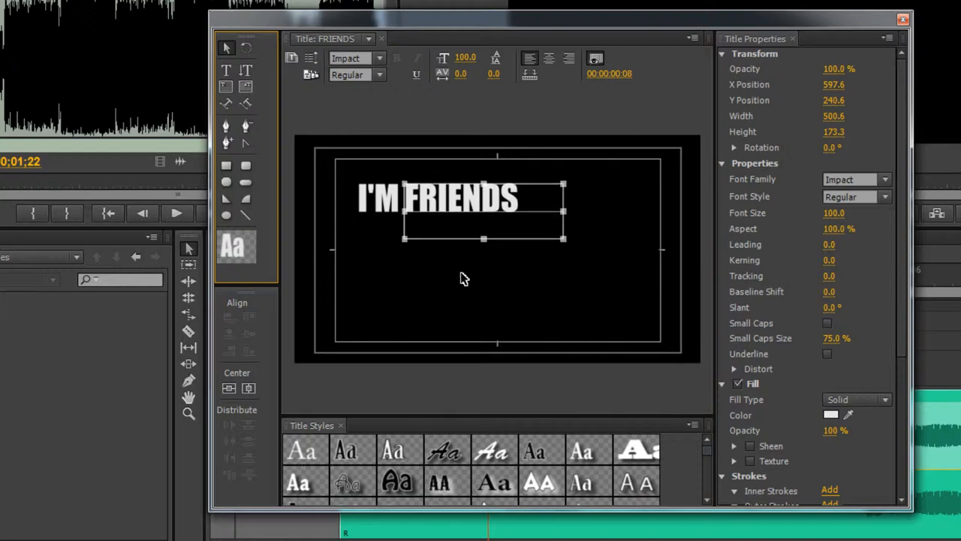
pyautogui.click(490, 198)
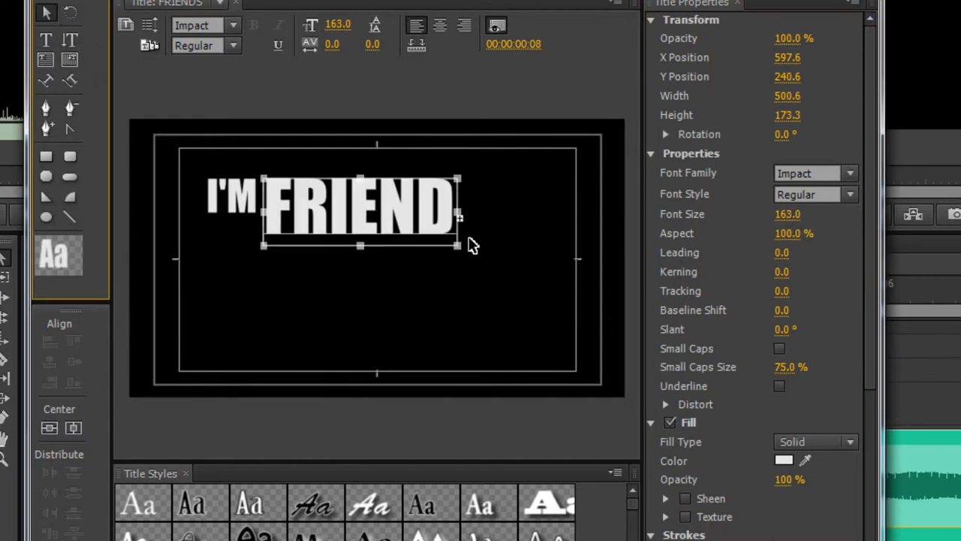
pyautogui.moveTo(458, 243); pyautogui.dragTo(499, 252)
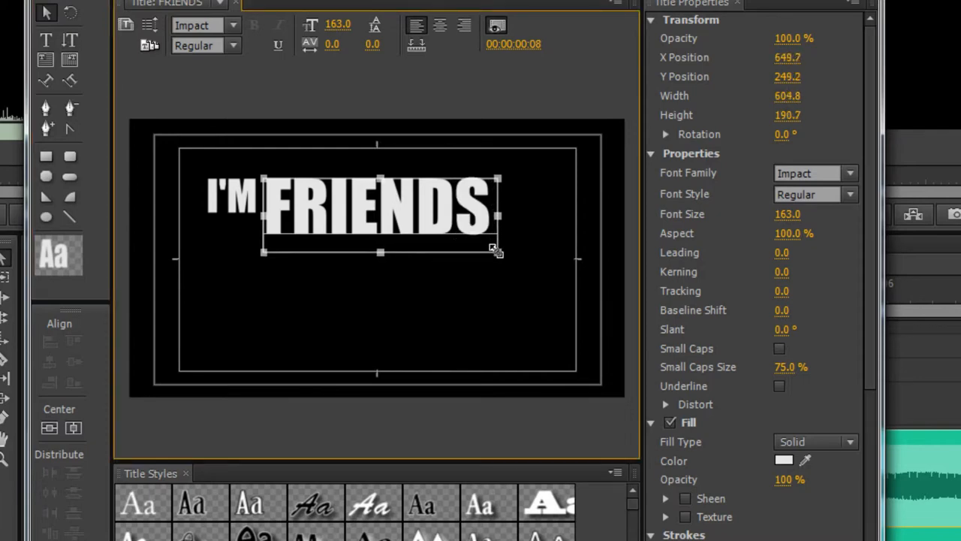
pyautogui.moveTo(498, 252); pyautogui.dragTo(492, 241)
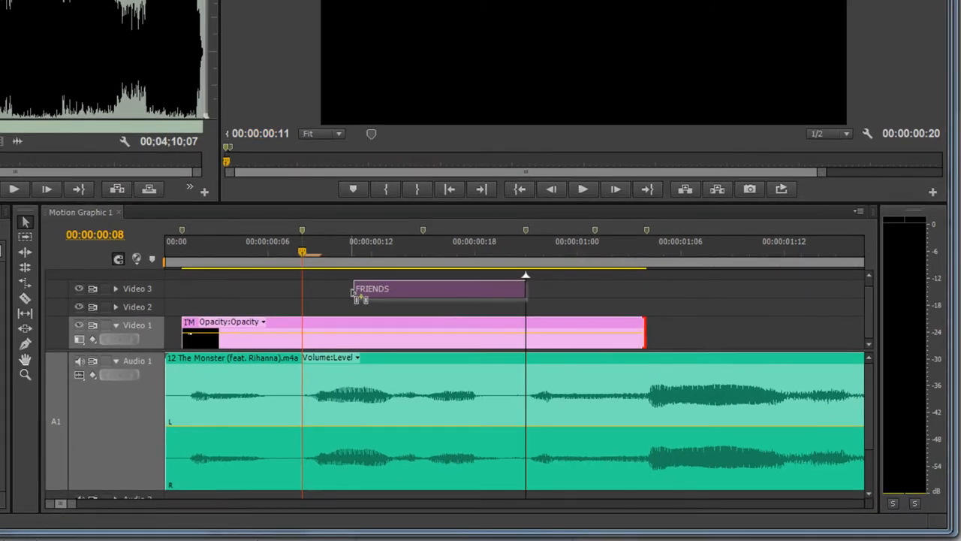
# Drop FRIENDS on Video 2 about eight frames in, ending with the I'M clip.
pyautogui.moveTo(439, 288); pyautogui.dragTo(252, 307)
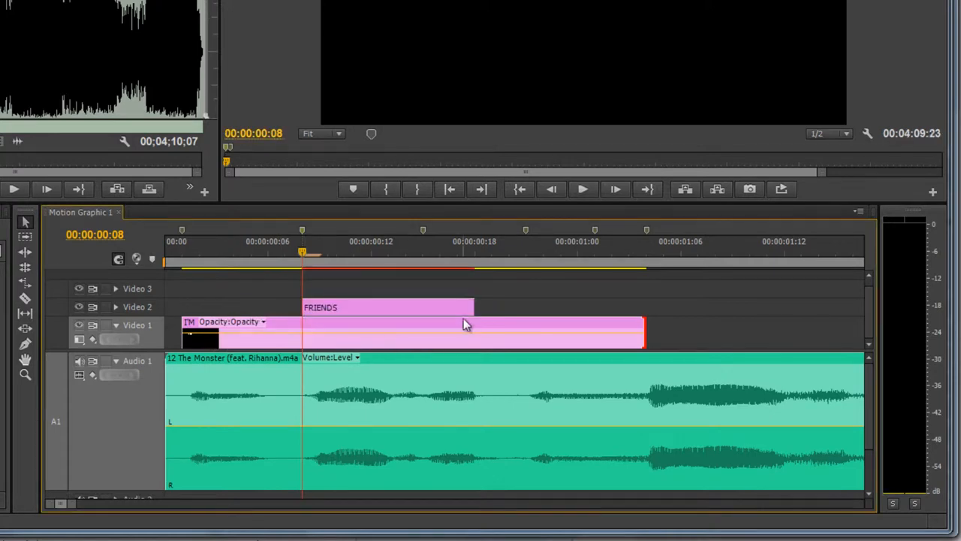
pyautogui.moveTo(473, 307); pyautogui.dragTo(511, 307)
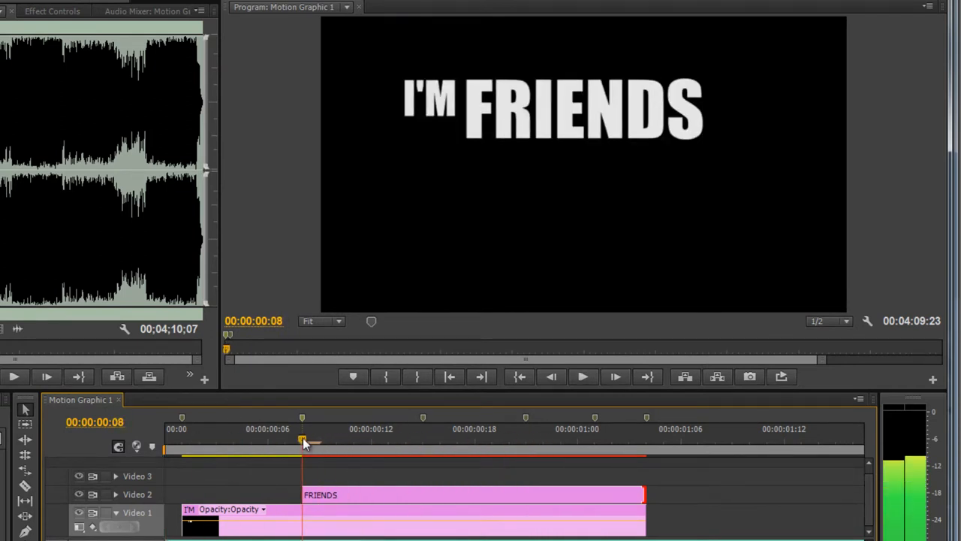
pyautogui.moveTo(303, 438); pyautogui.dragTo(424, 443)
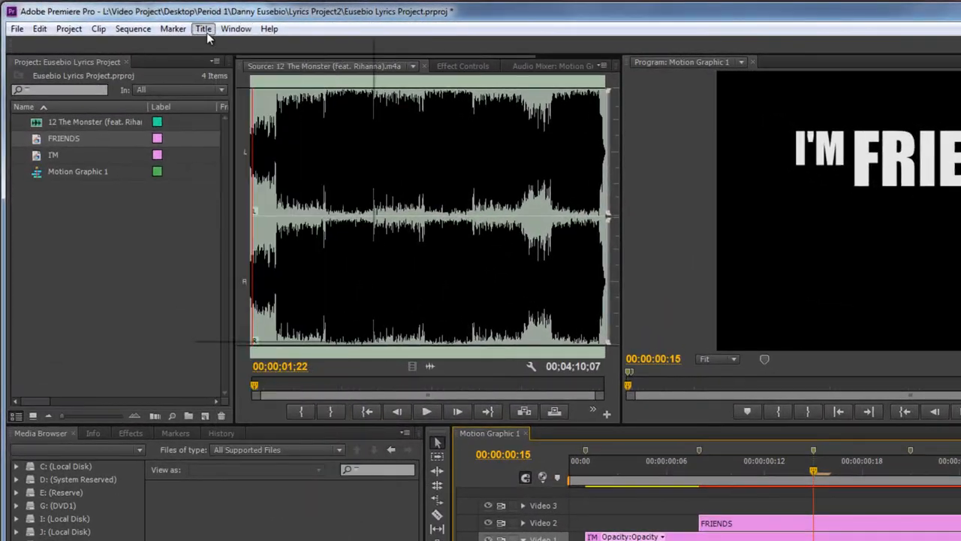
# Create a title named WITH with WITH in large white Impact below FRIENDS.
pyautogui.click(203, 28)
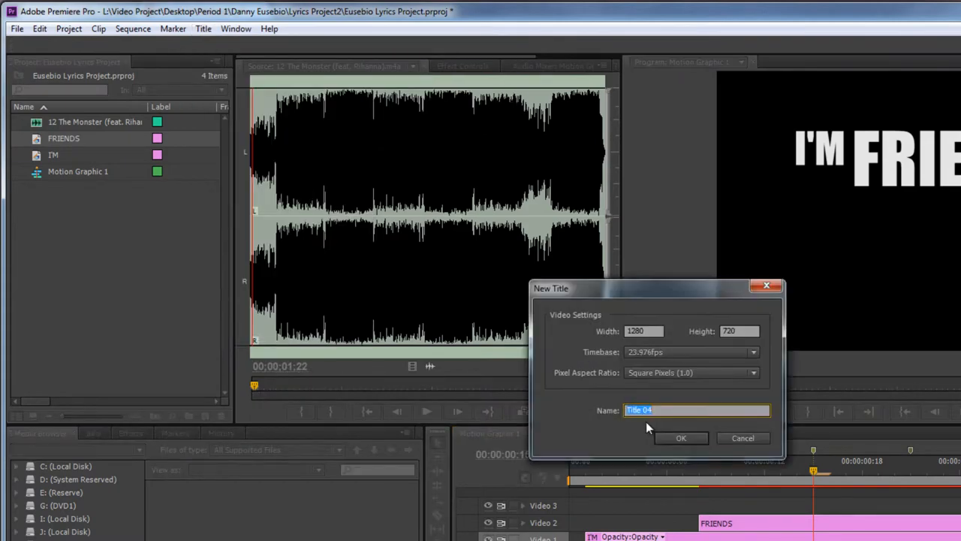
pyautogui.click(681, 439)
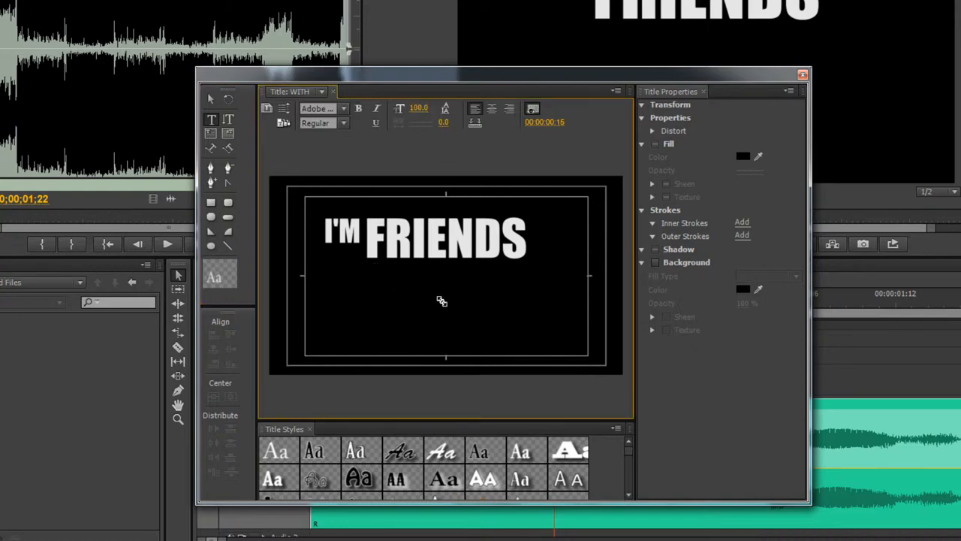
pyautogui.moveTo(368, 270); pyautogui.dragTo(458, 300)
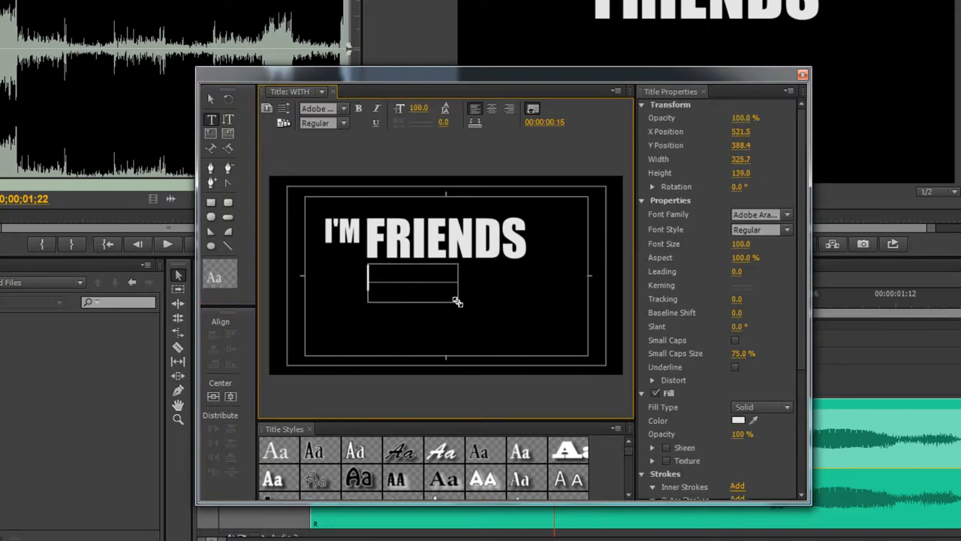
pyautogui.write('WITH')
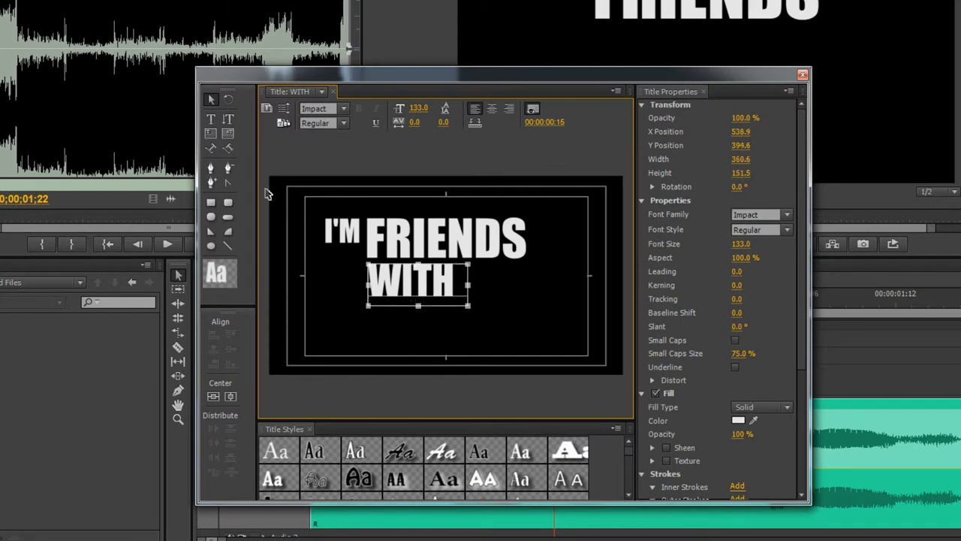
pyautogui.click(451, 282)
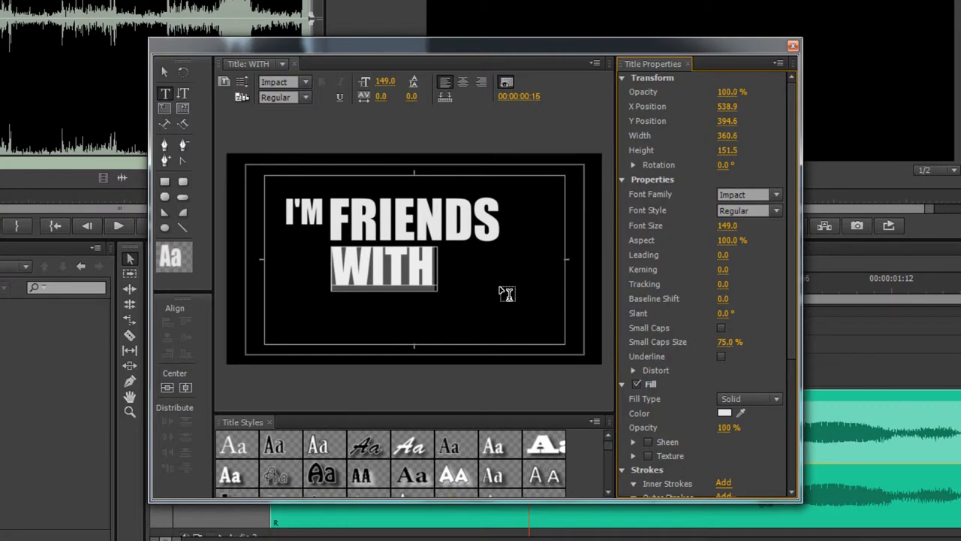
pyautogui.moveTo(693, 153)
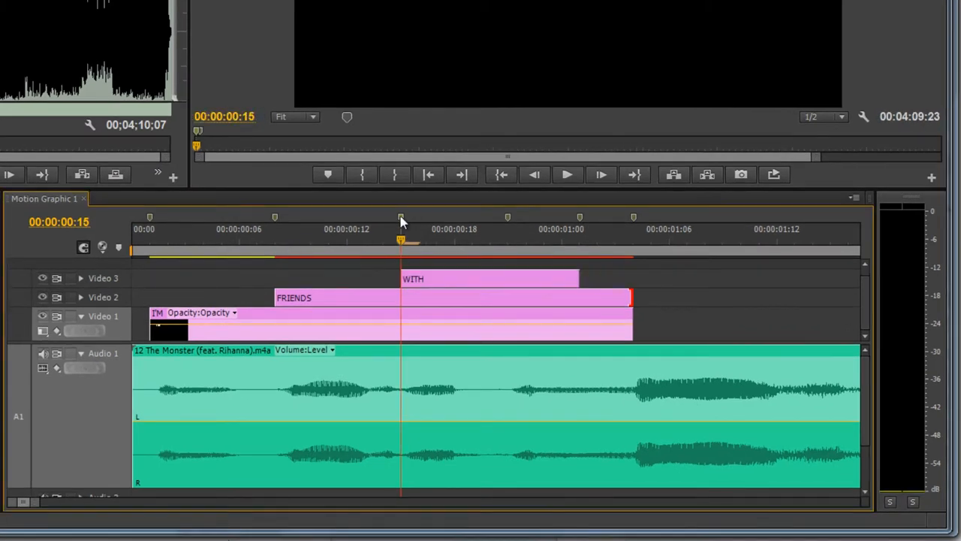
# Extend the WITH clip's out point on Video 3 to end with the other titles.
pyautogui.moveTo(578, 278); pyautogui.dragTo(623, 278)
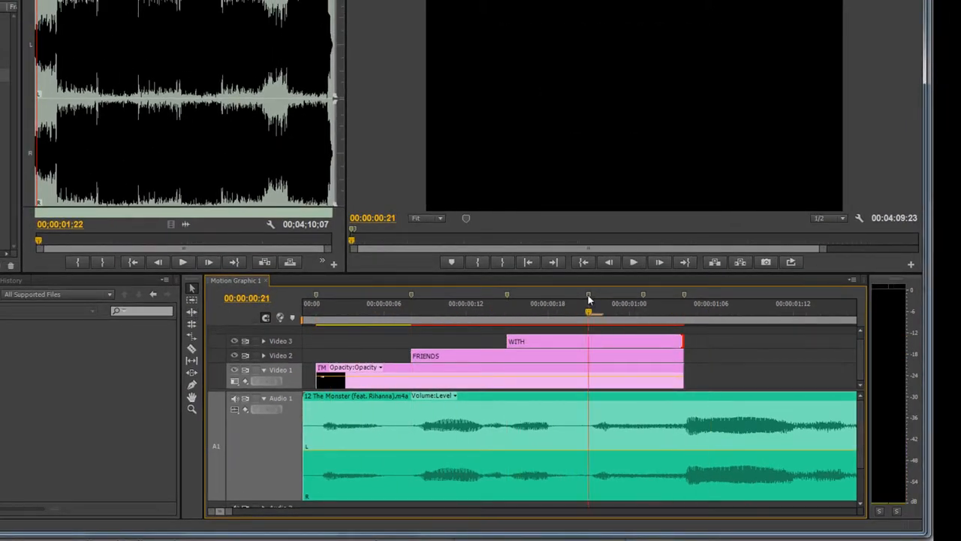
# Create a new default still title named THE.
pyautogui.click(202, 29)
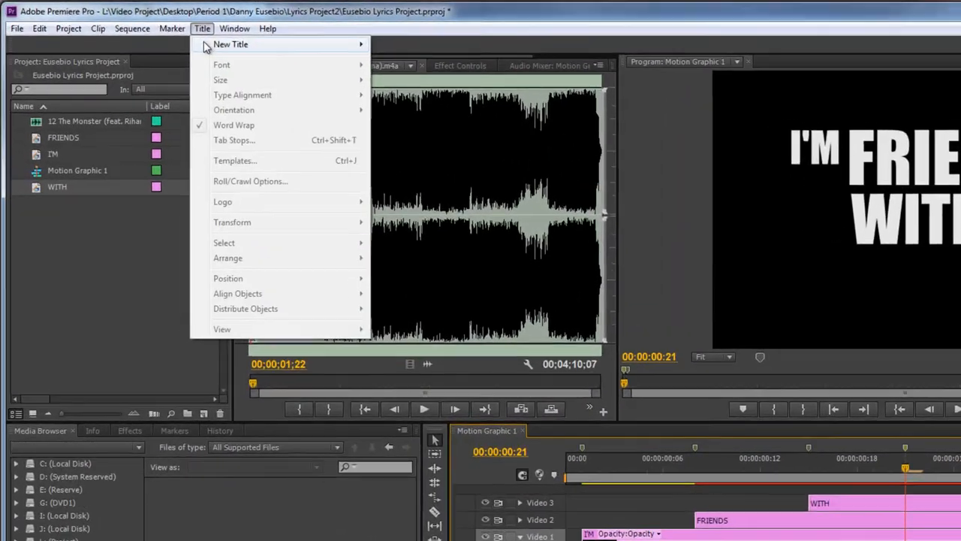
pyautogui.click(234, 45)
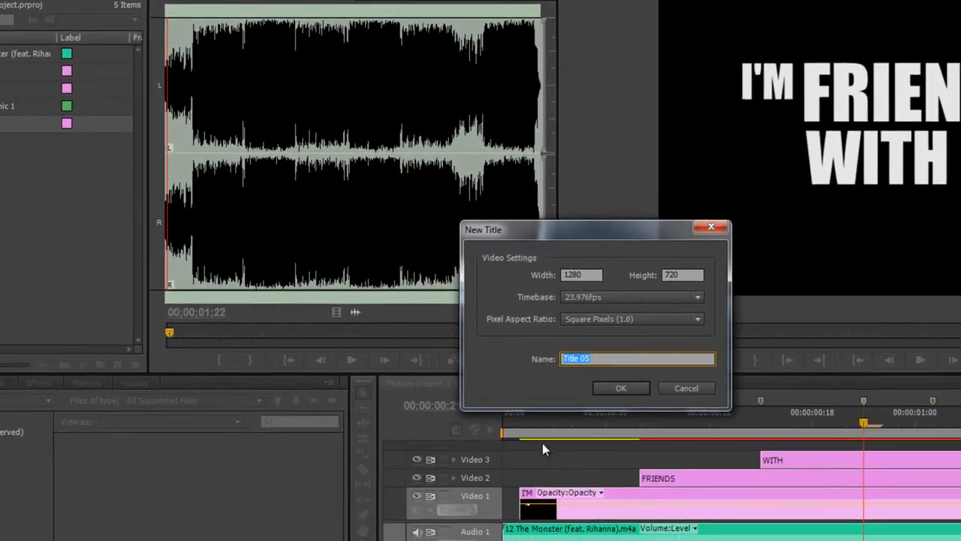
pyautogui.write('THE')
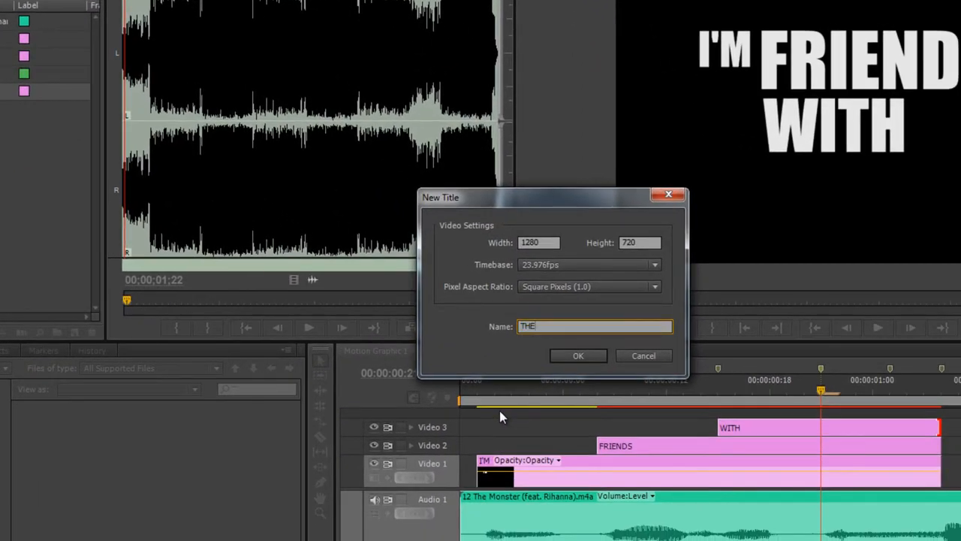
pyautogui.click(579, 354)
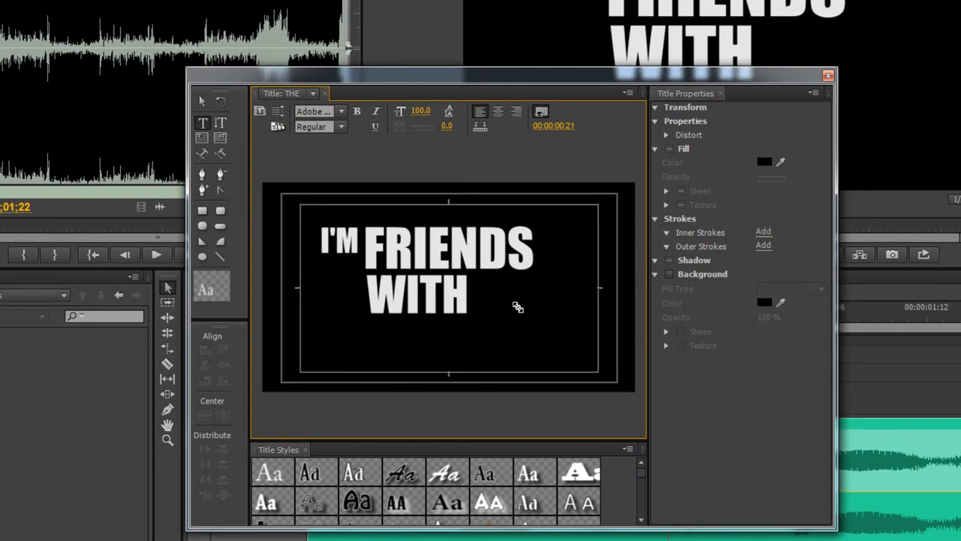
# Add the word THE in white Impact positioned to the right of WITH.
pyautogui.click(516, 306)
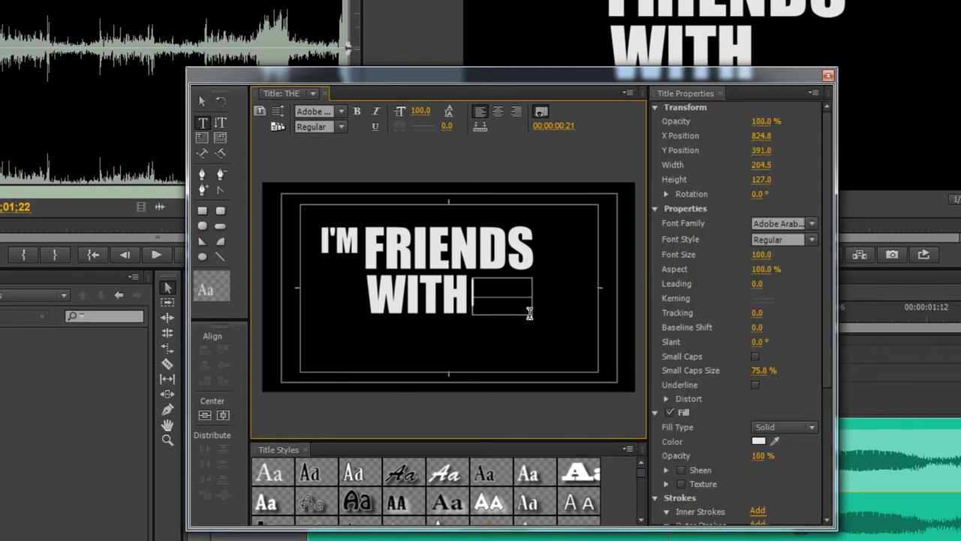
pyautogui.write('THE')
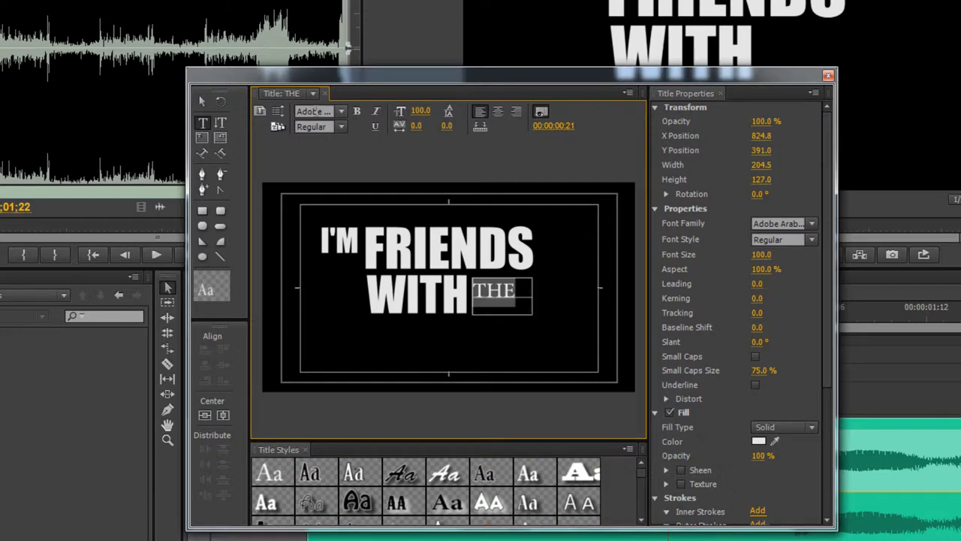
pyautogui.click(809, 222)
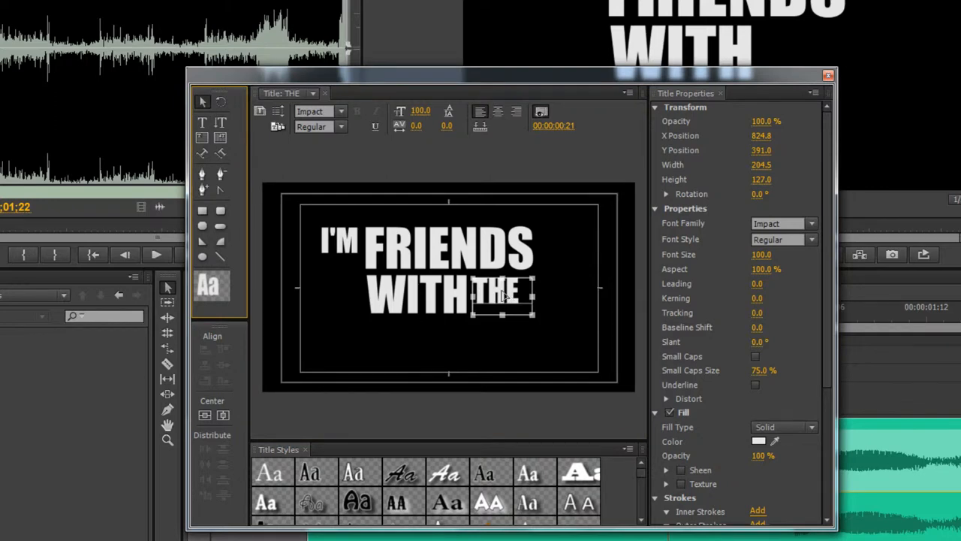
pyautogui.moveTo(503, 293); pyautogui.dragTo(509, 308)
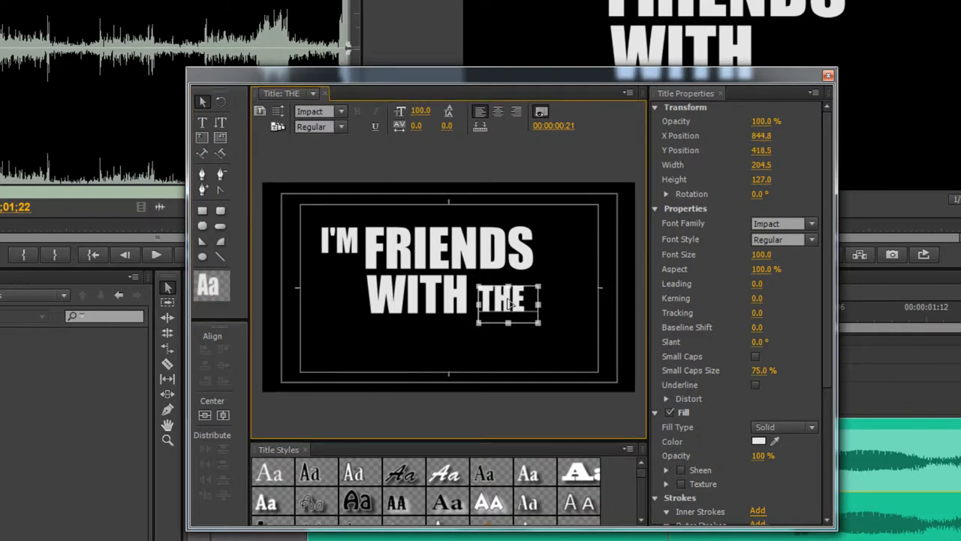
pyautogui.moveTo(508, 304); pyautogui.dragTo(508, 297)
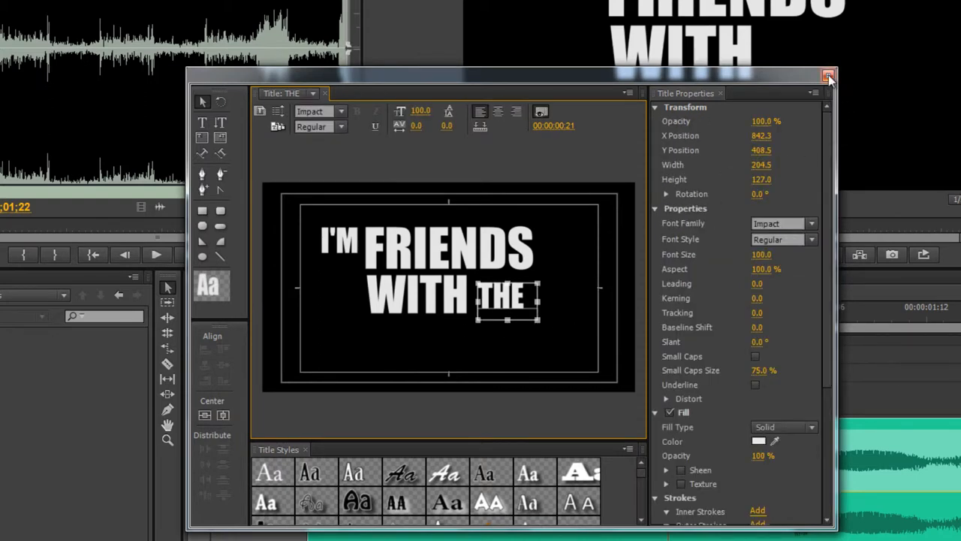
pyautogui.moveTo(835, 92)
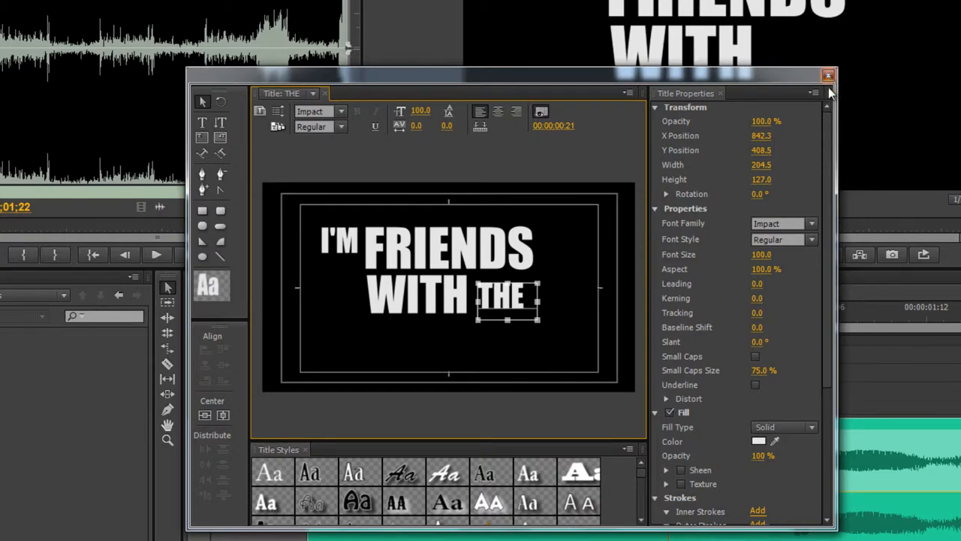
# Close the Titler and trim the THE clip on Video 4 to end with the other titles.
pyautogui.click(828, 72)
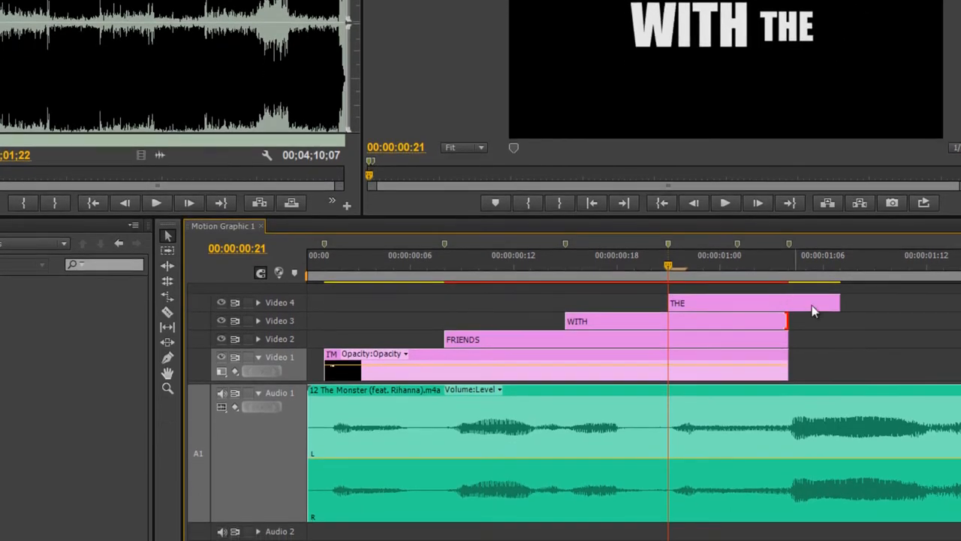
pyautogui.moveTo(814, 302); pyautogui.dragTo(789, 302)
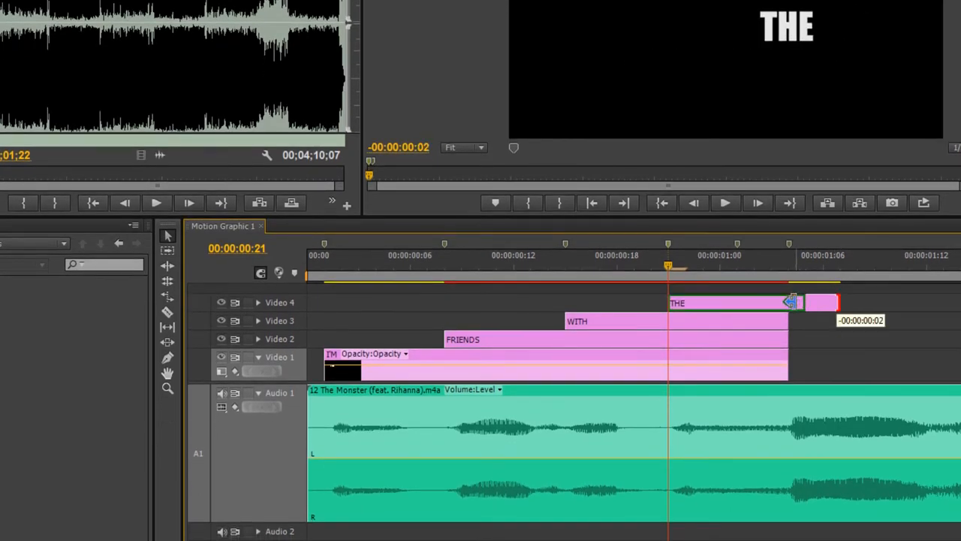
pyautogui.moveTo(667, 268); pyautogui.dragTo(769, 267)
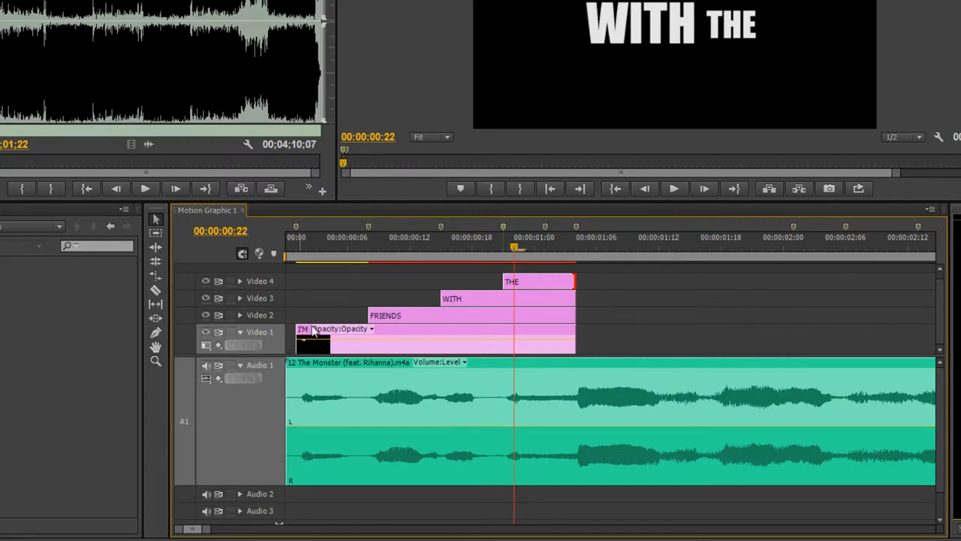
# Trim the I'M clip's end so all four stacked title clips finish together.
pyautogui.click(554, 237)
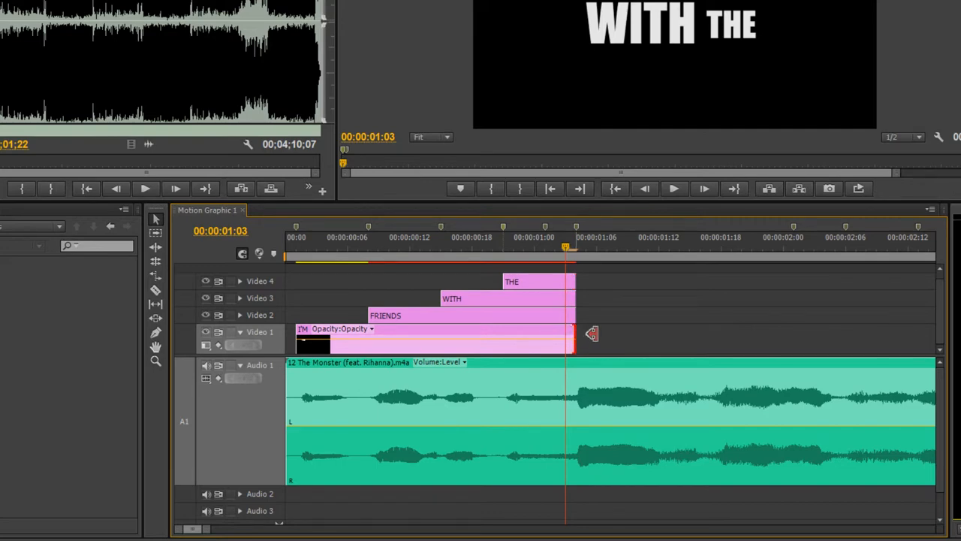
pyautogui.moveTo(589, 333); pyautogui.dragTo(788, 343)
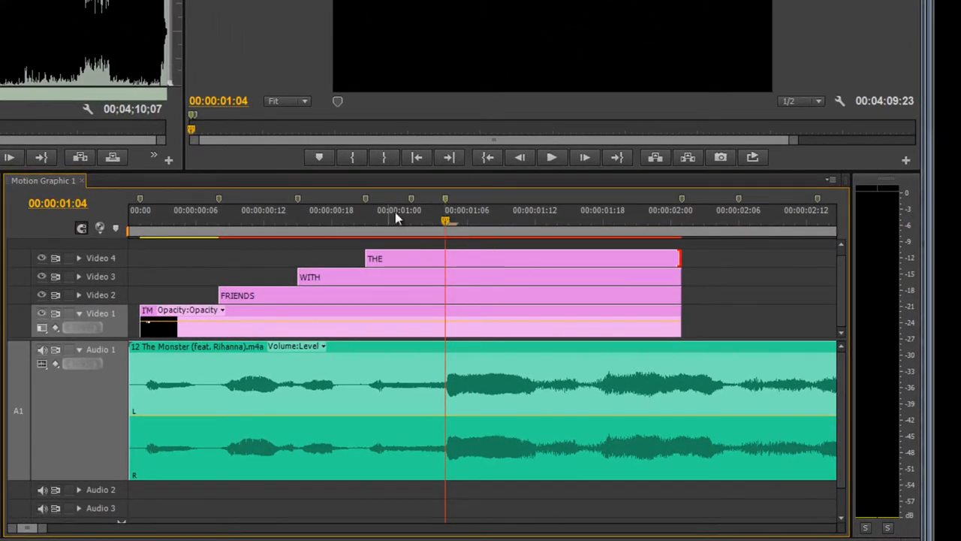
pyautogui.moveTo(411, 179)
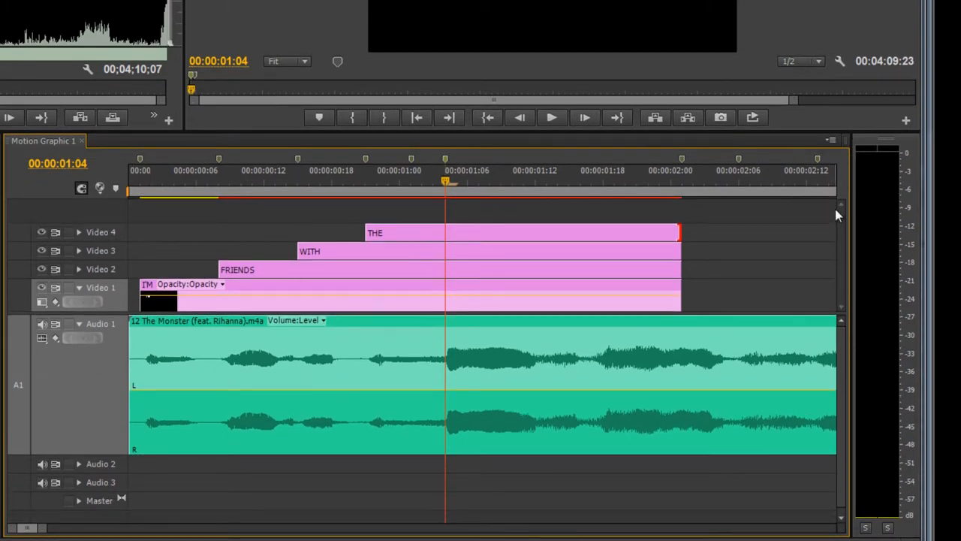
pyautogui.moveTo(268, 201)
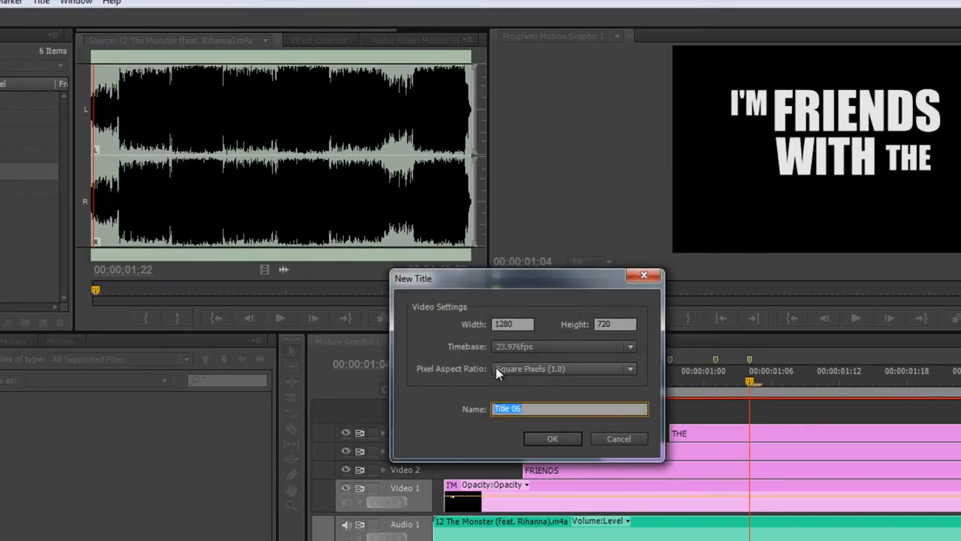
# Create the MONSTER title and enter the word MONSTER beneath WITH THE.
pyautogui.click(552, 439)
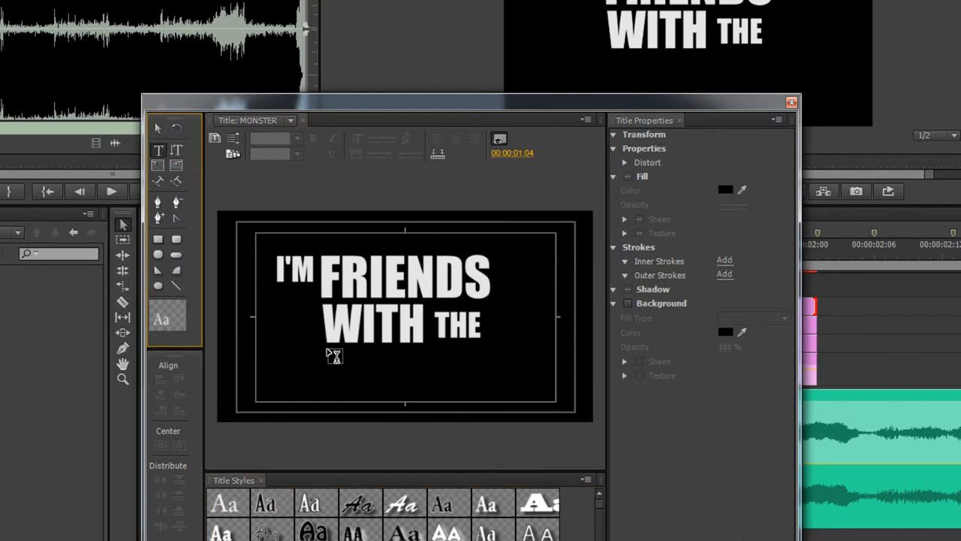
pyautogui.moveTo(374, 355)
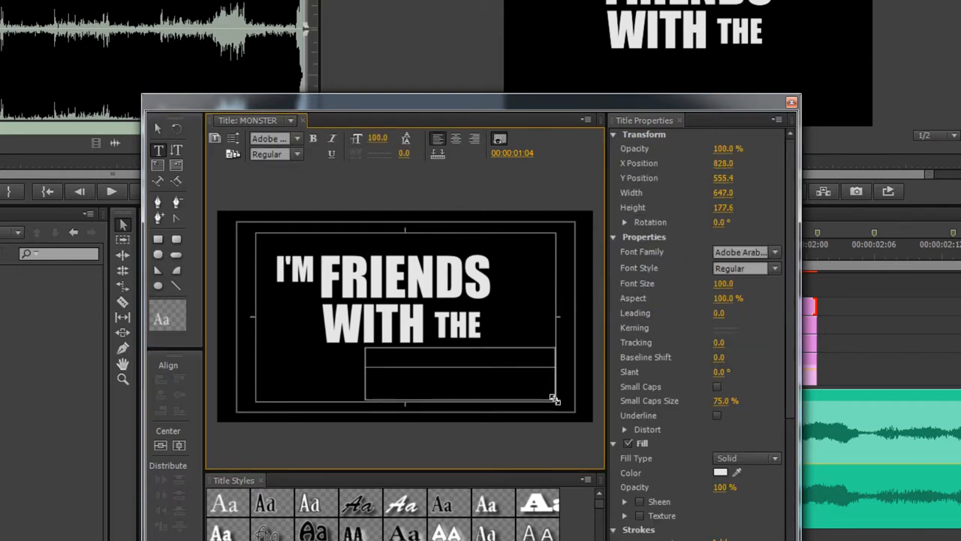
pyautogui.write('M')
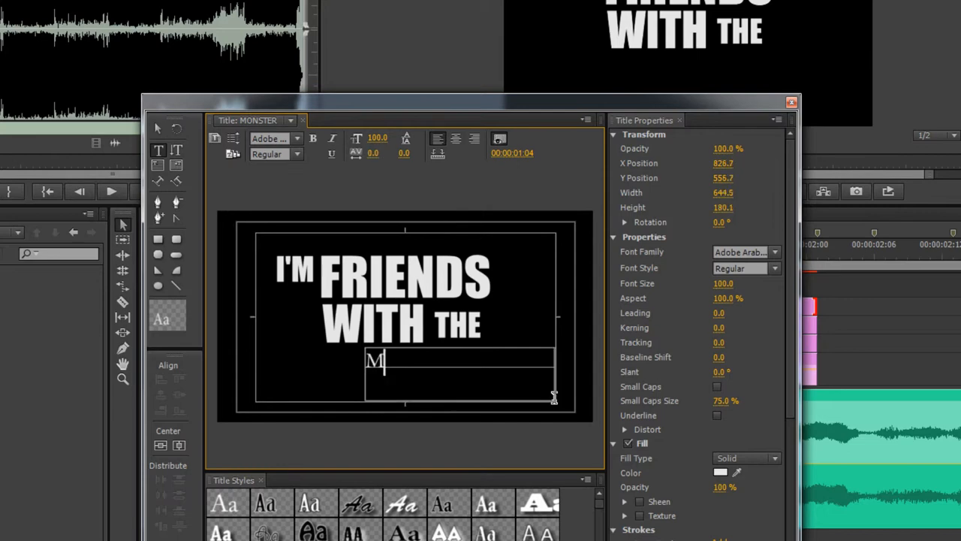
pyautogui.write('ONSTER')
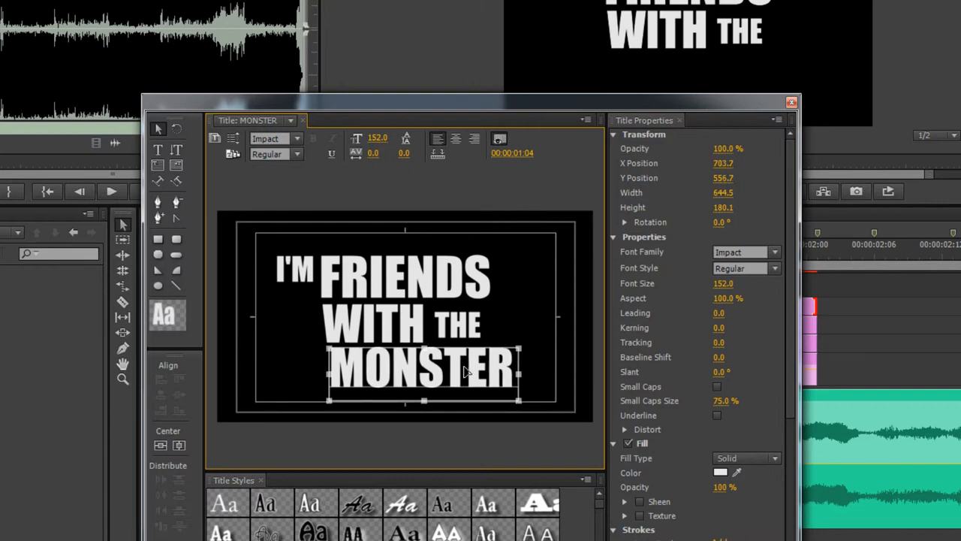
pyautogui.moveTo(493, 385)
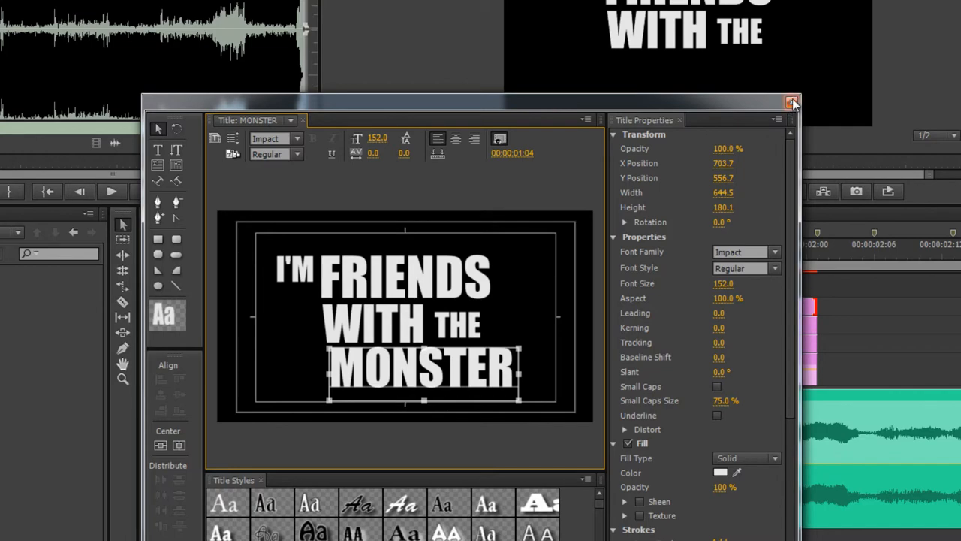
# Close the MONSTER title and reopen the THE title for editing.
pyautogui.click(793, 102)
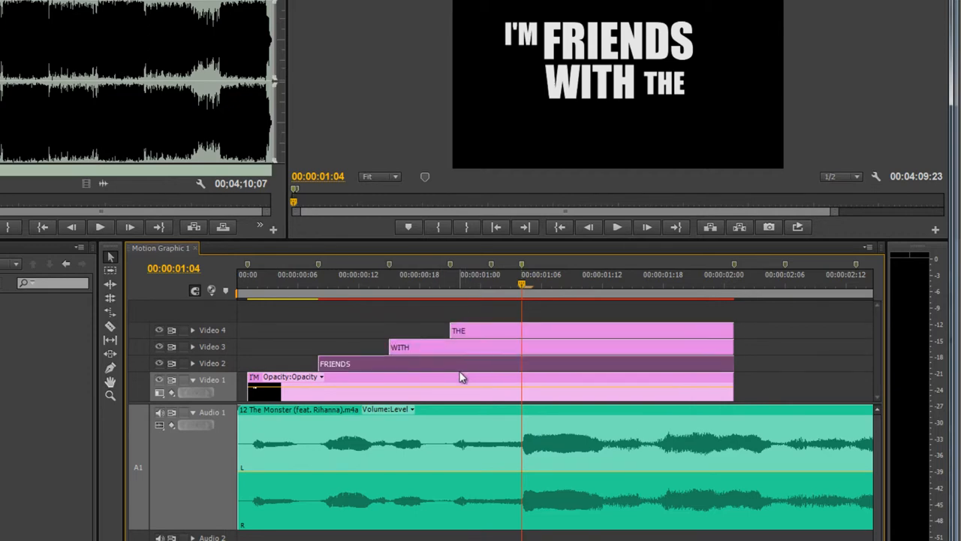
pyautogui.doubleClick(459, 331)
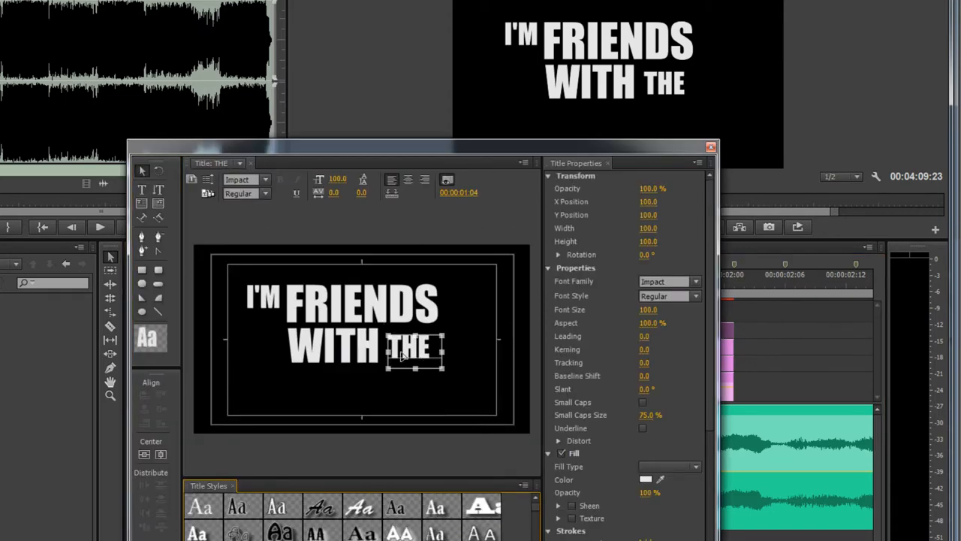
pyautogui.moveTo(451, 372)
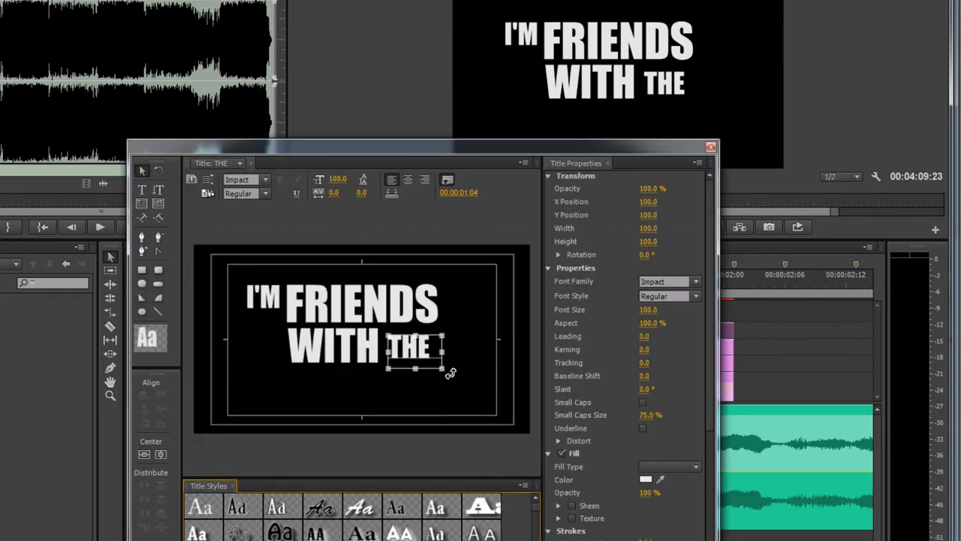
pyautogui.moveTo(439, 369)
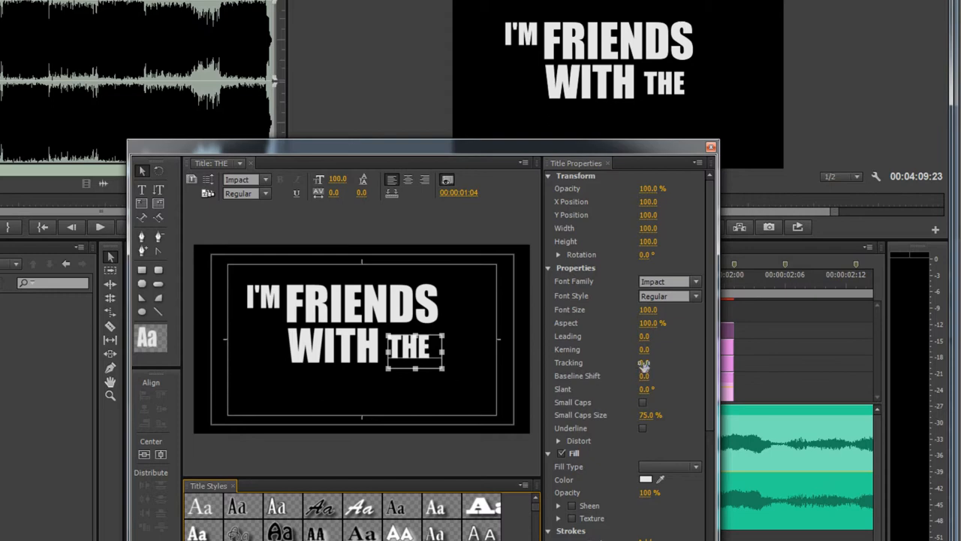
# Scrub the Tracking of THE wider, then return the letter spacing to normal.
pyautogui.moveTo(642, 362); pyautogui.dragTo(657, 368)
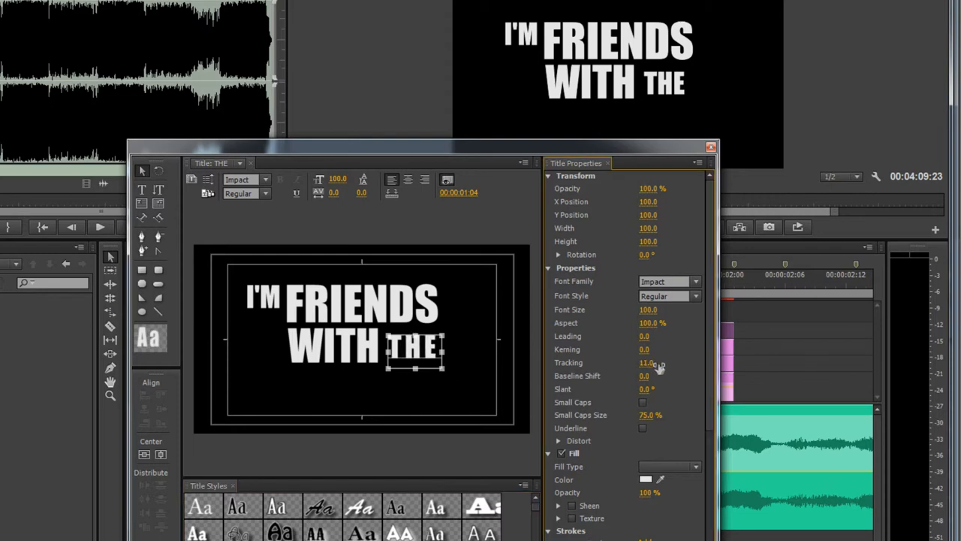
pyautogui.moveTo(646, 362); pyautogui.dragTo(660, 362)
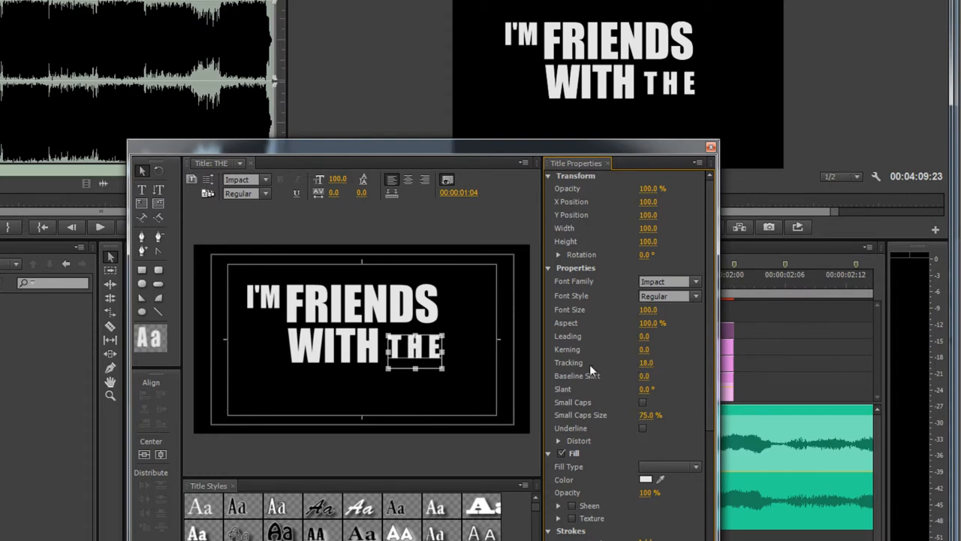
pyautogui.moveTo(418, 353); pyautogui.dragTo(412, 357)
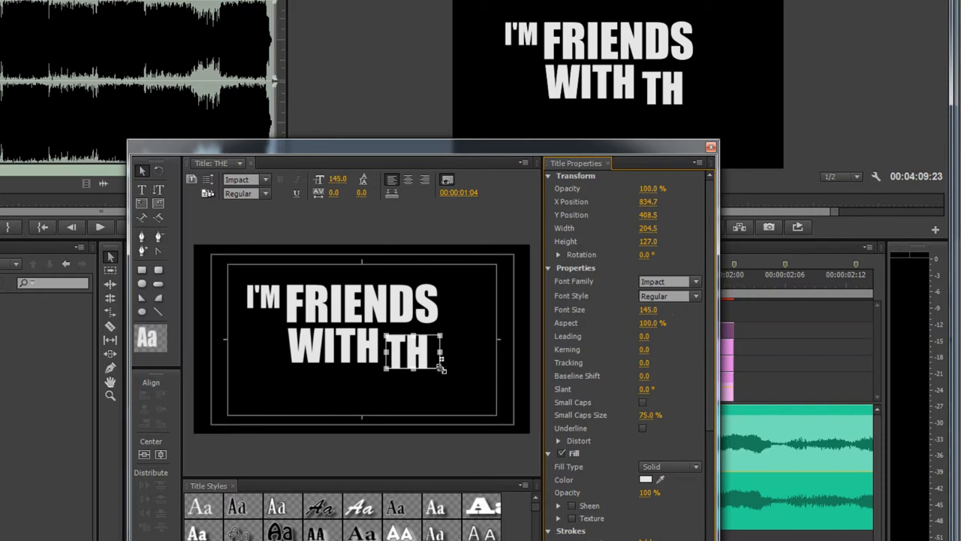
# Retype the E and enlarge THE to about 204 so it stands as tall as WITH.
pyautogui.write('E')
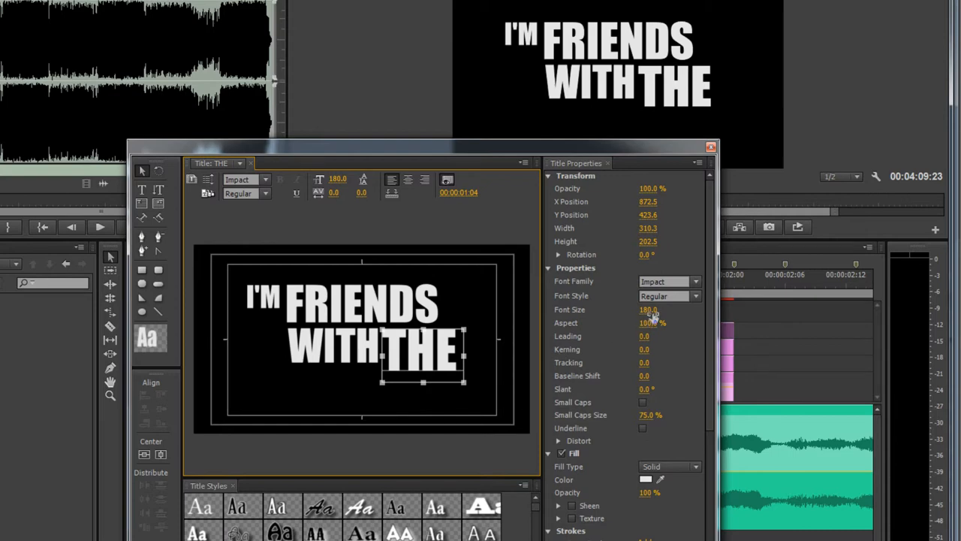
pyautogui.moveTo(464, 381); pyautogui.dragTo(472, 387)
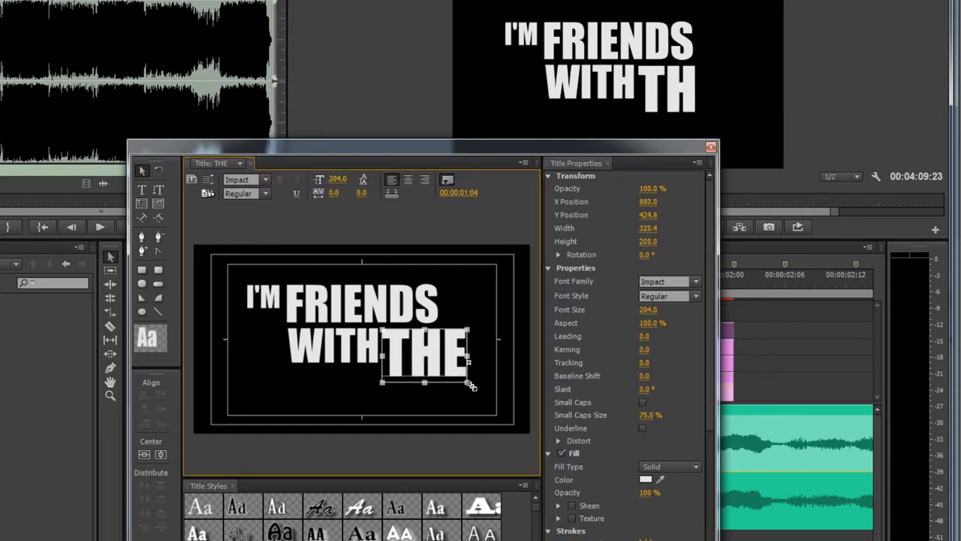
pyautogui.moveTo(468, 385); pyautogui.dragTo(477, 387)
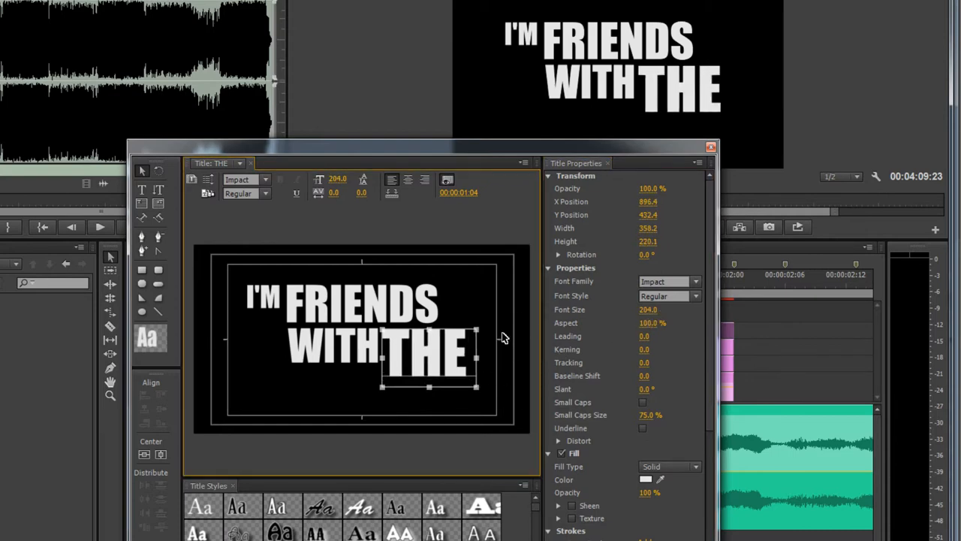
pyautogui.moveTo(361, 379)
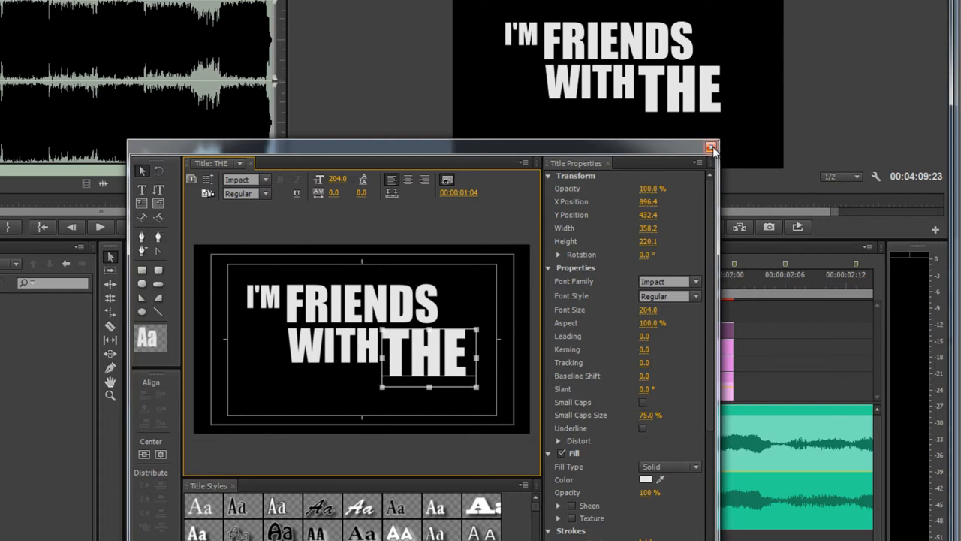
pyautogui.moveTo(418, 344)
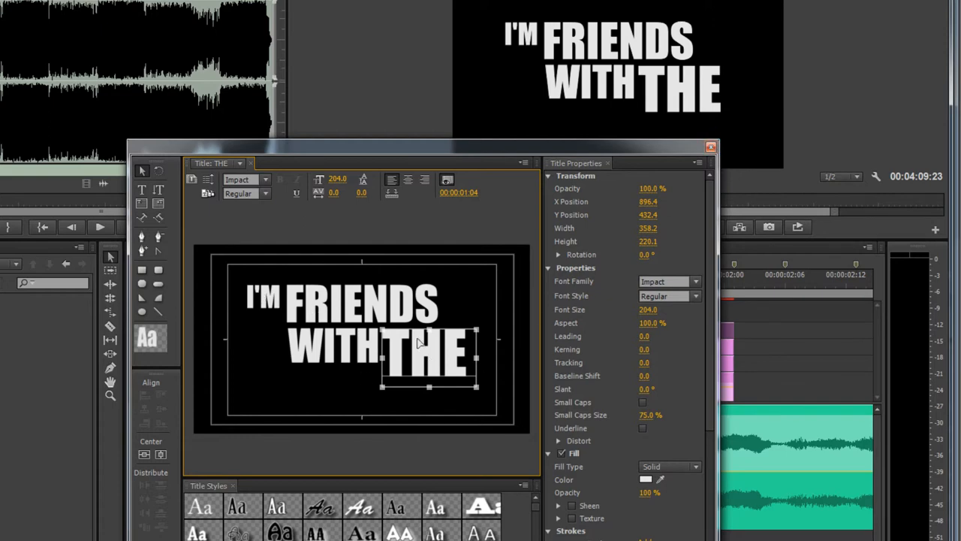
pyautogui.moveTo(481, 368)
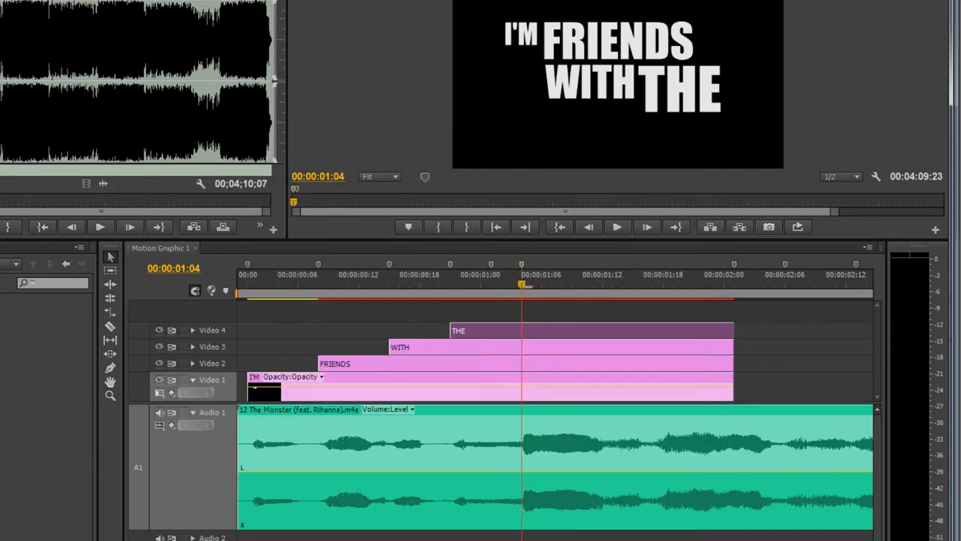
pyautogui.moveTo(393, 294)
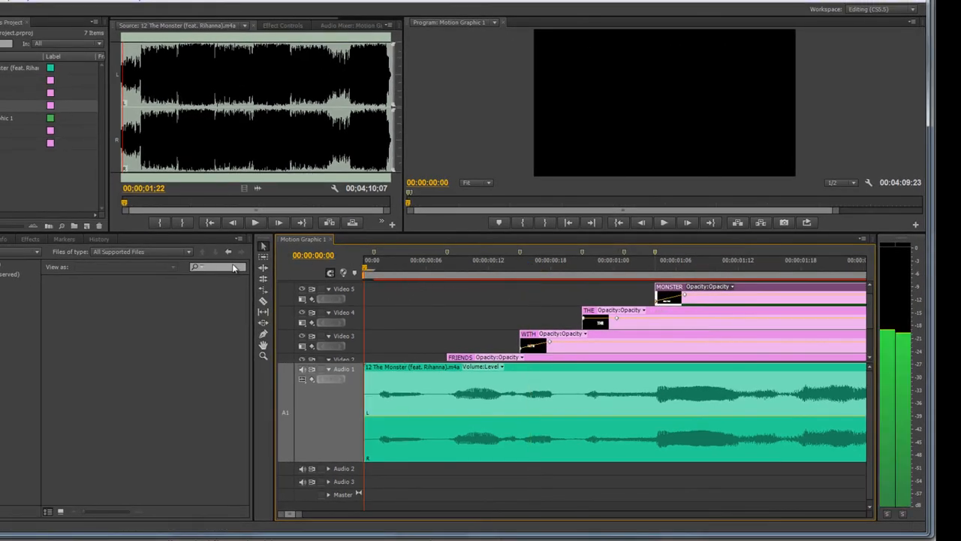
pyautogui.click(664, 222)
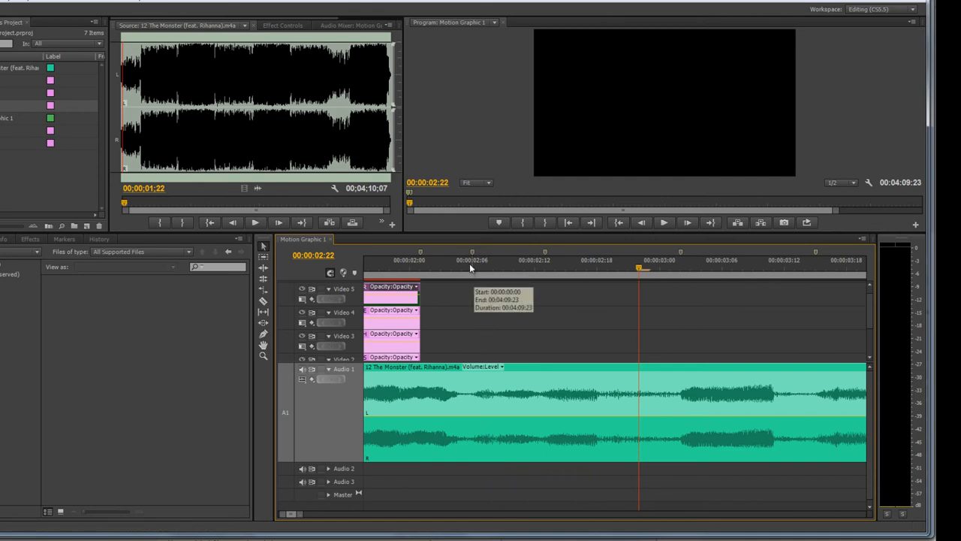
pyautogui.click(502, 260)
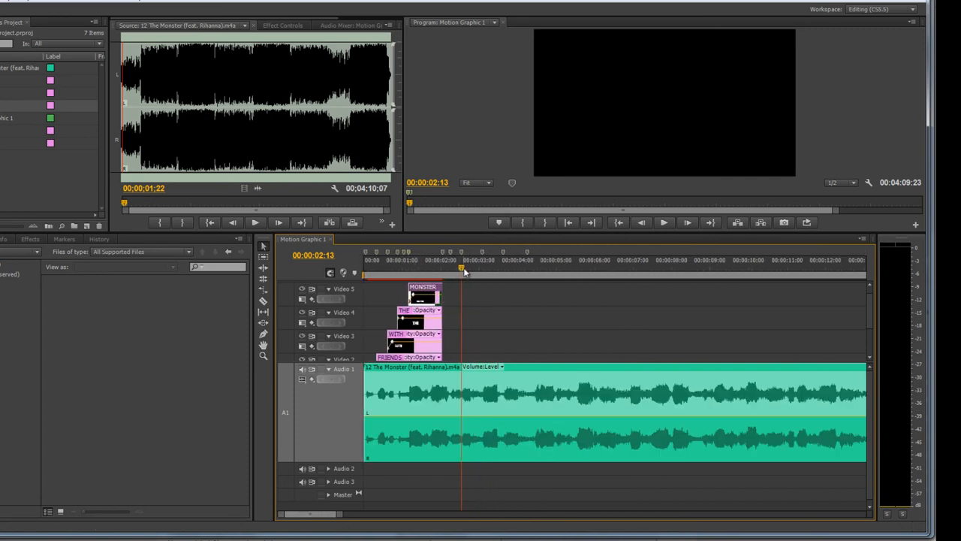
pyautogui.click(526, 260)
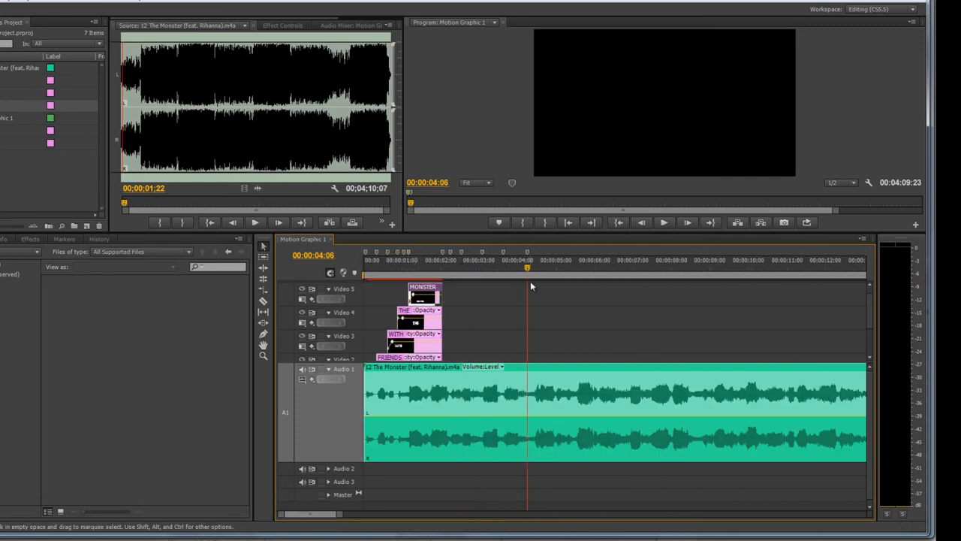